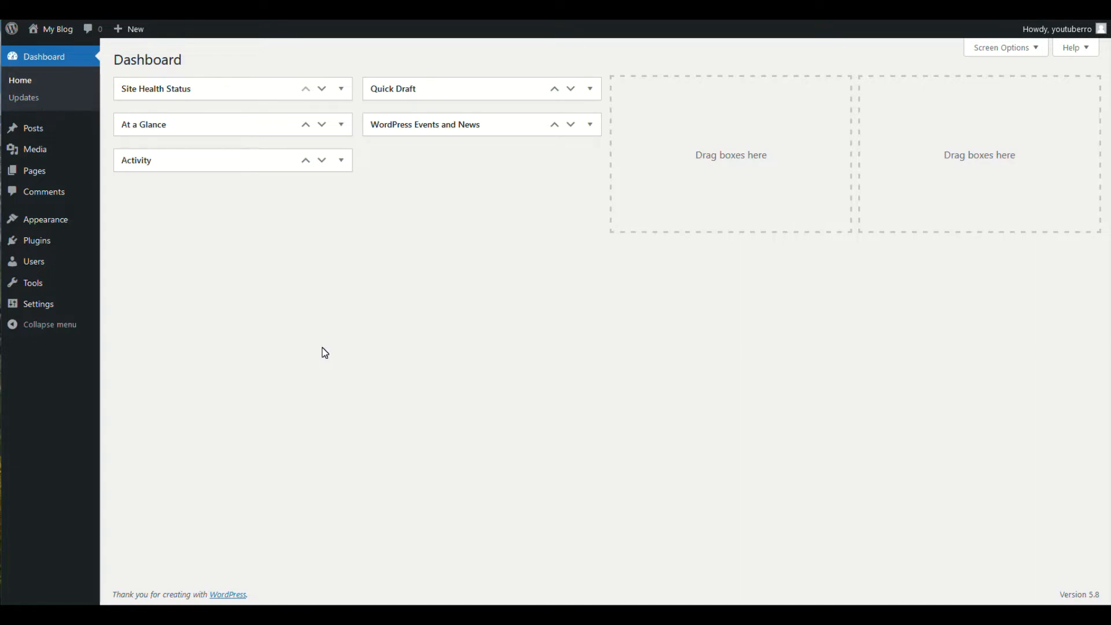
mouse_move(319, 354)
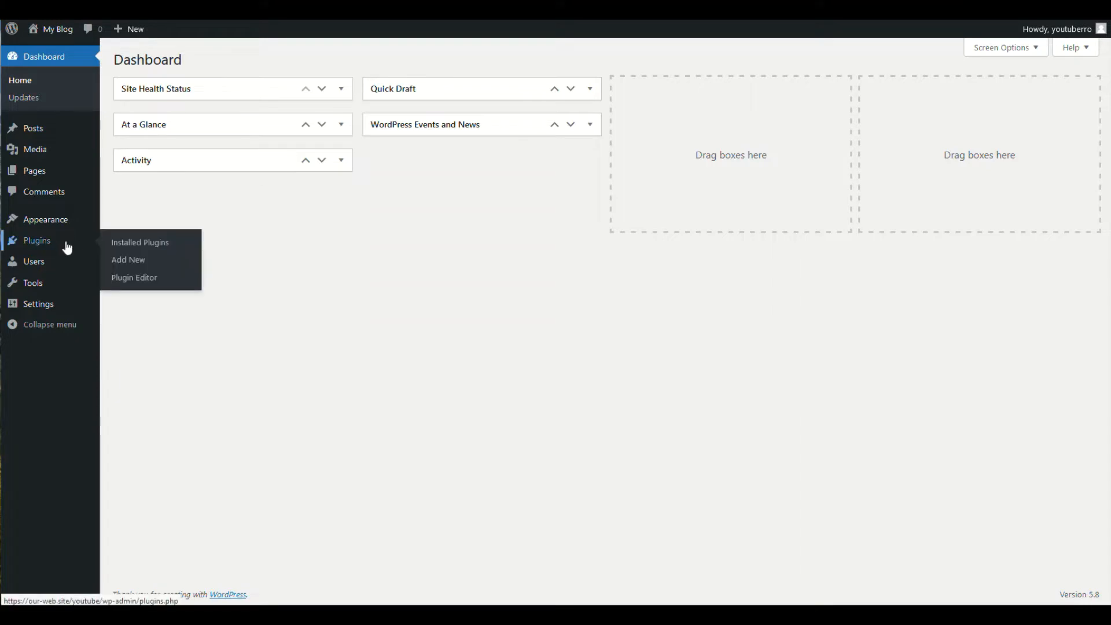
mouse_move(128, 263)
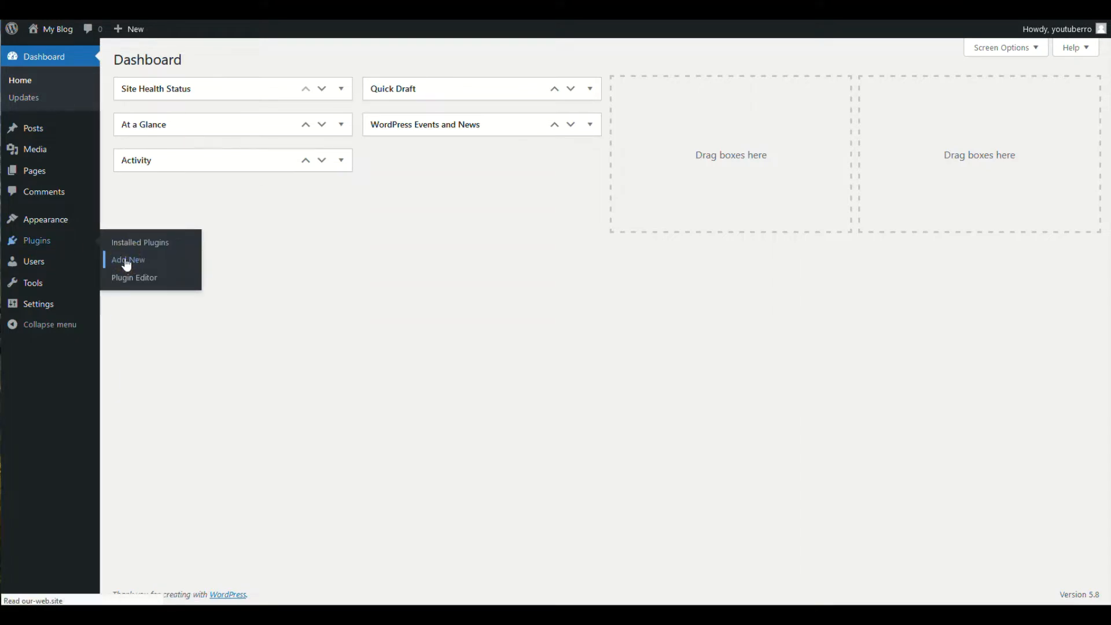
Step: Search the plugin directory for 'ultimate addons for contact form 7', install and activate it
left_click(128, 261)
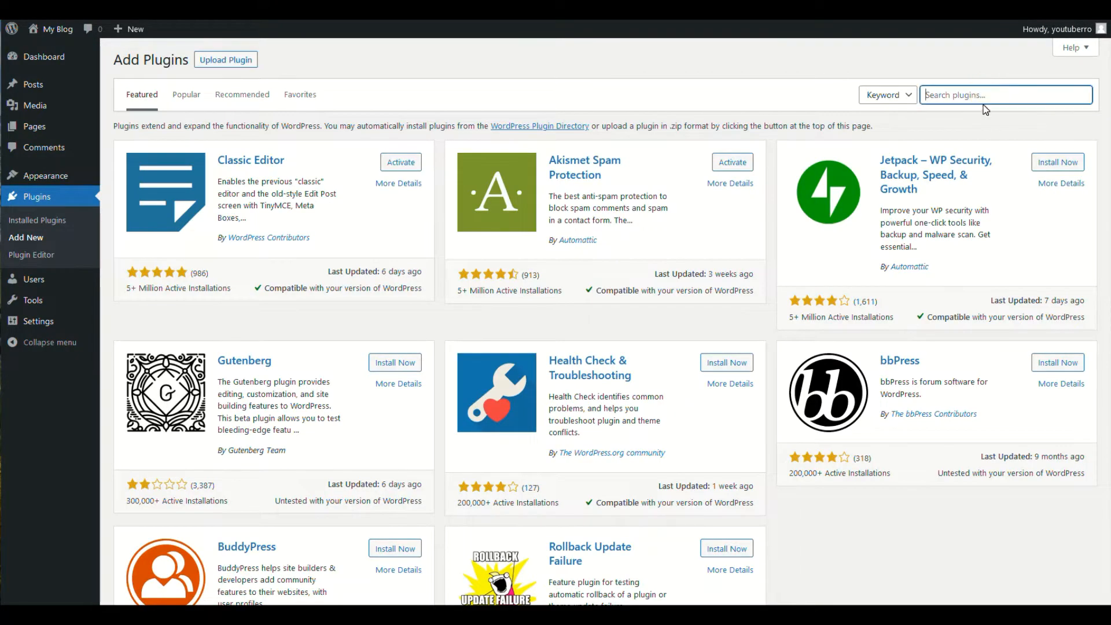
type("ulti")
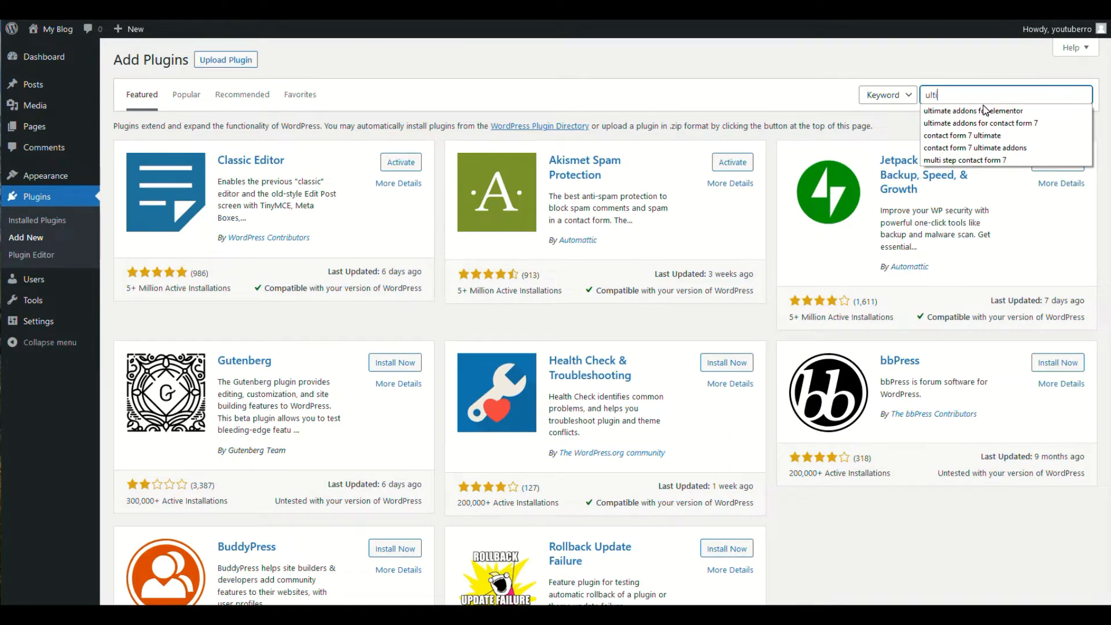
left_click(979, 124)
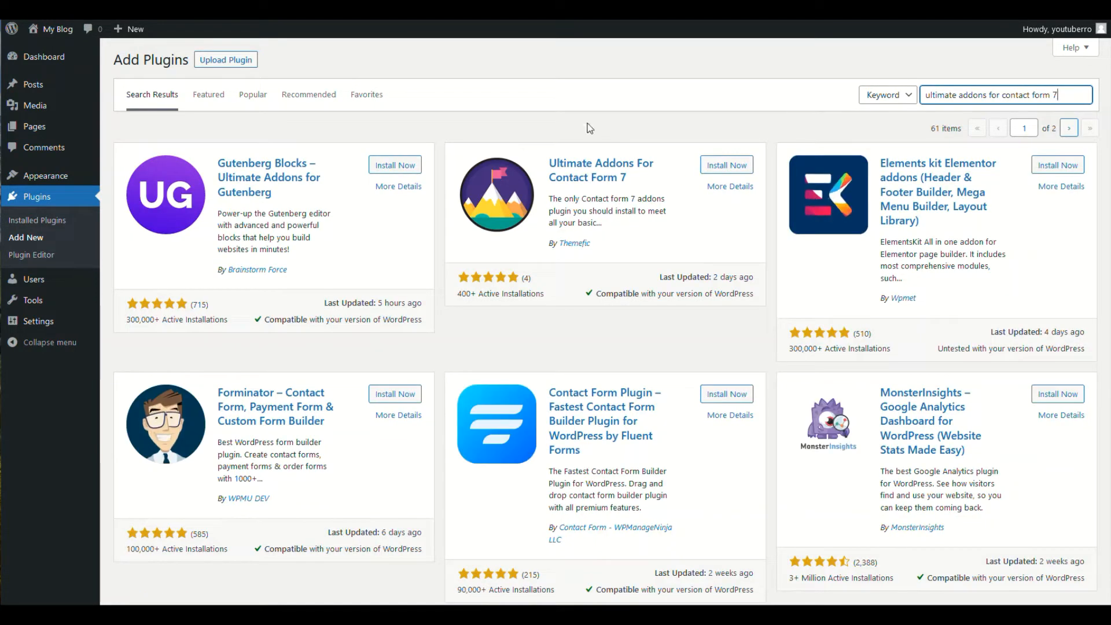
left_click(727, 164)
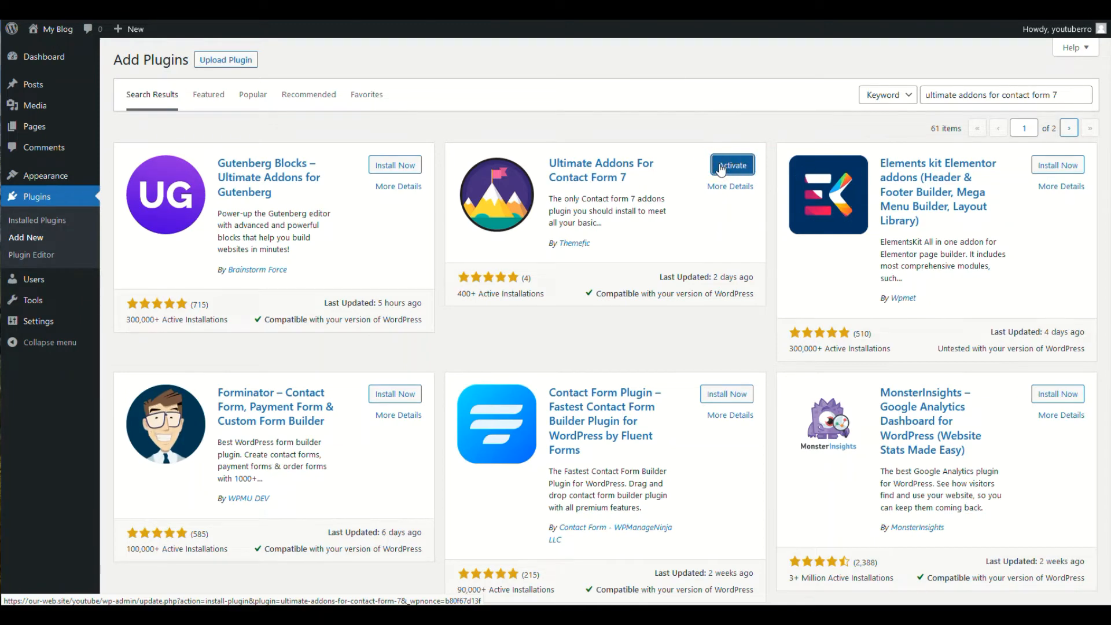
left_click(733, 166)
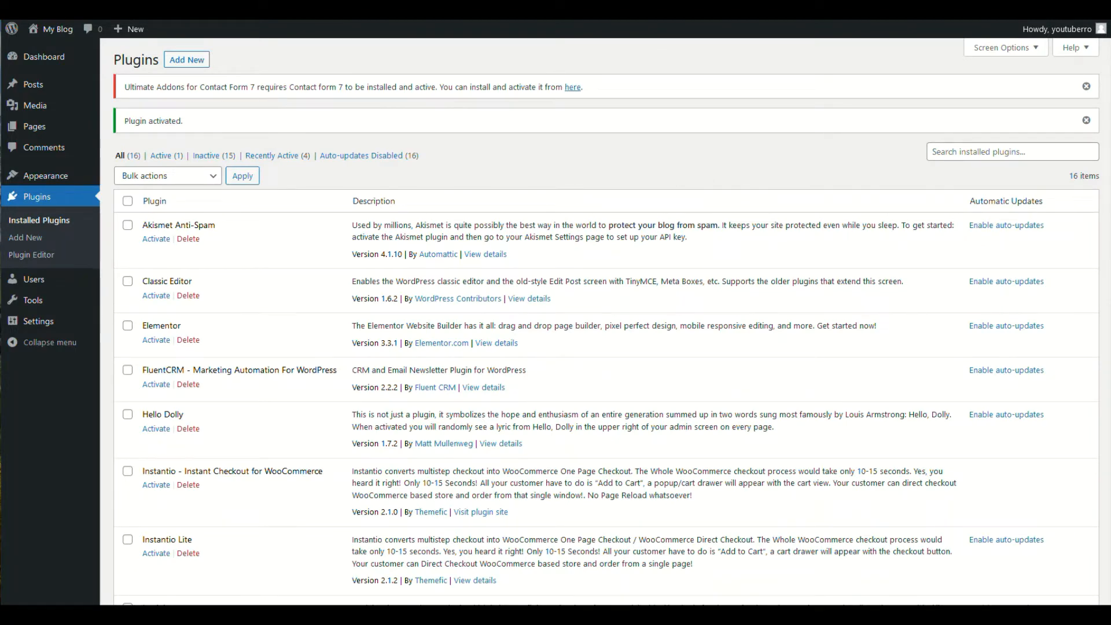
mouse_move(571, 91)
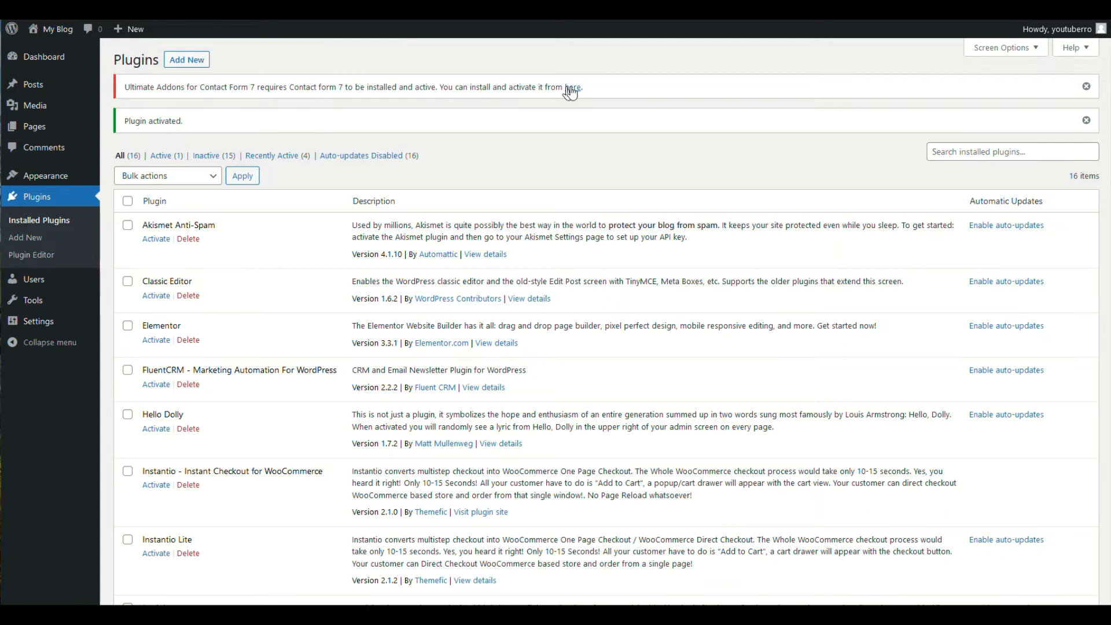
Step: Follow the warning's link to install and activate Contact Form 7
left_click(574, 87)
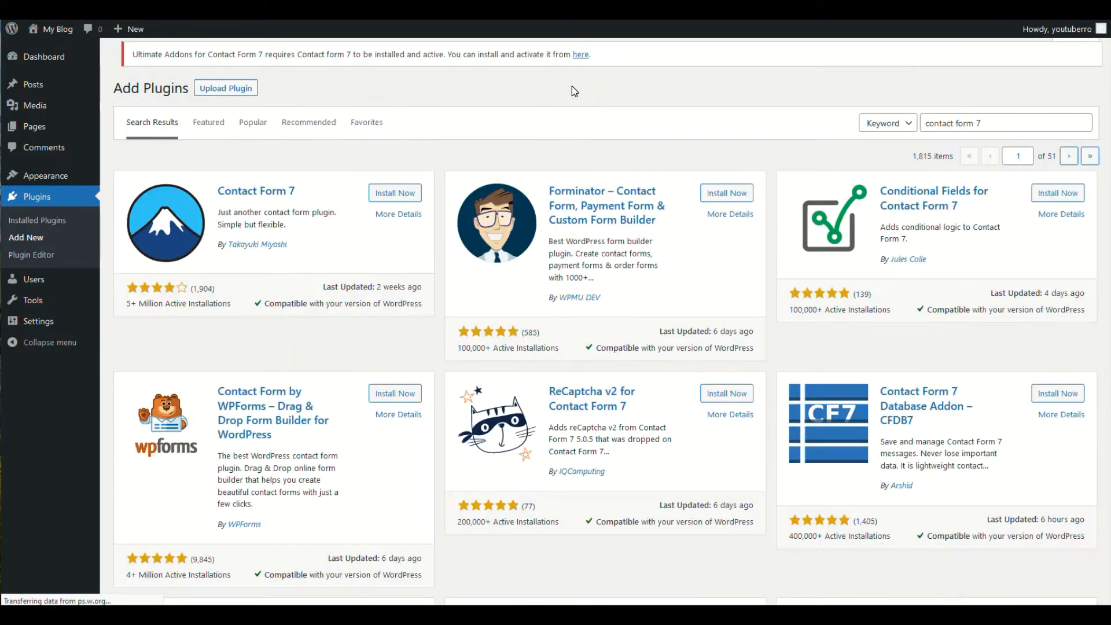
left_click(395, 194)
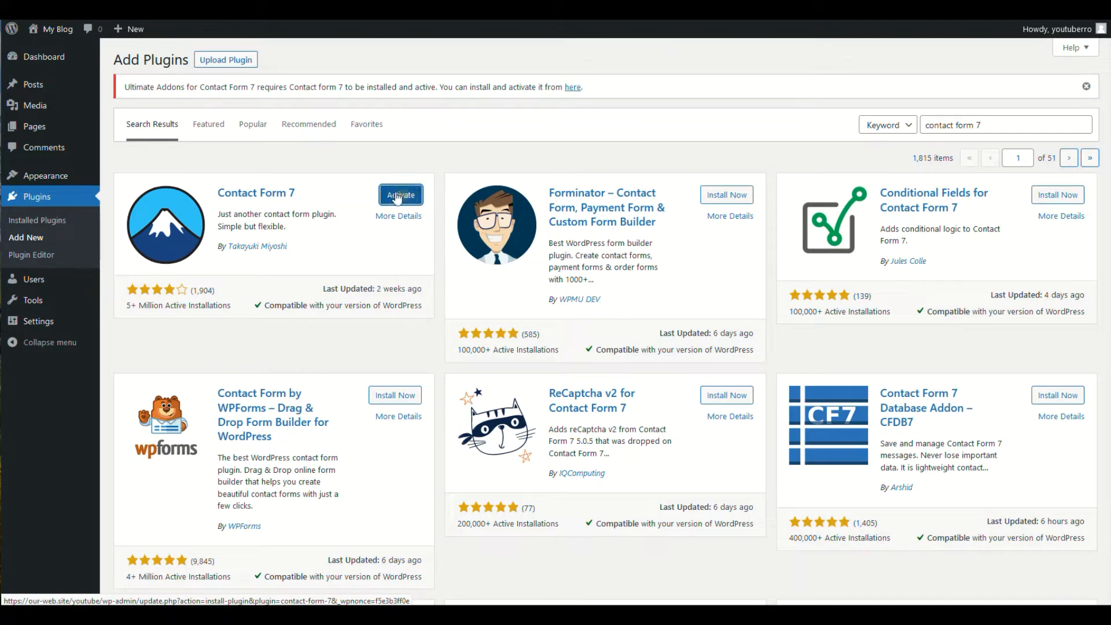
left_click(399, 195)
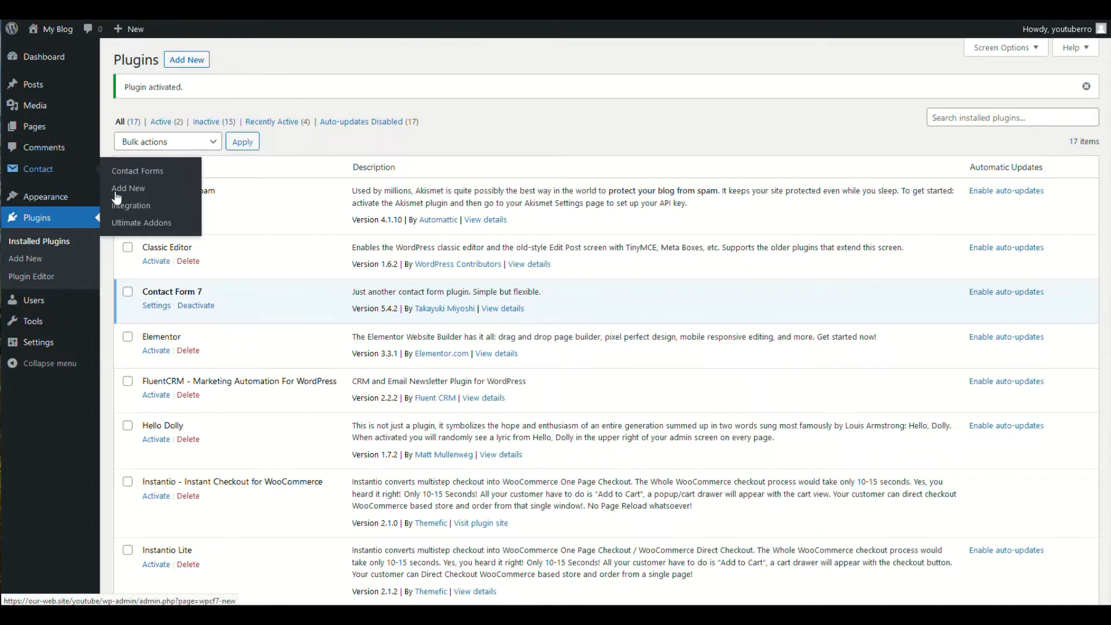
Step: Enable the Multistep addon in Ultimate Addons settings and save the changes
left_click(142, 222)
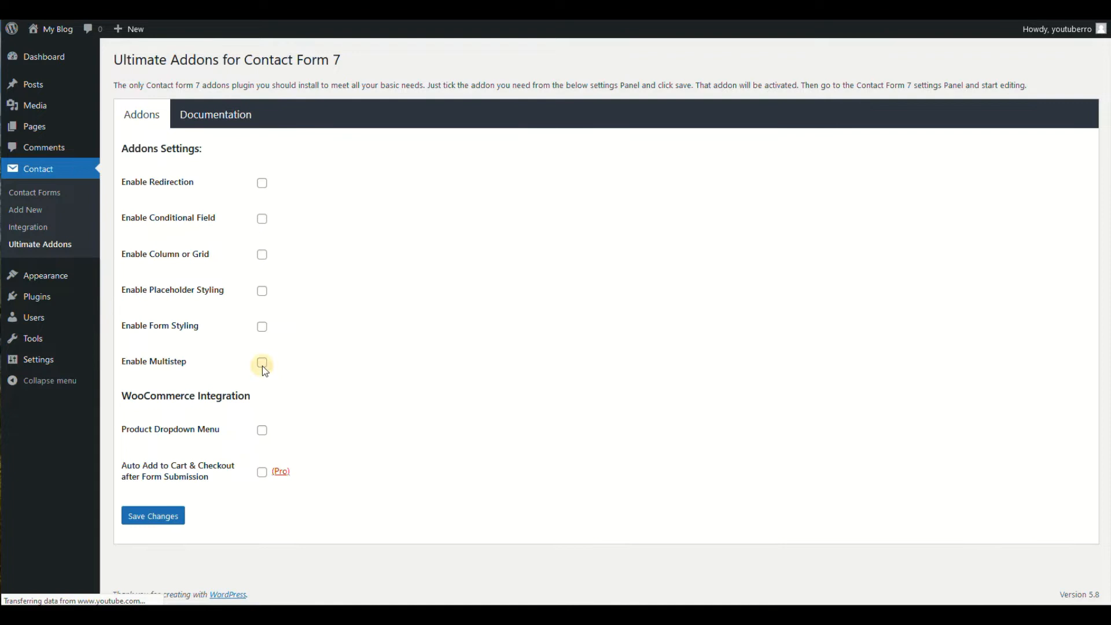
left_click(263, 362)
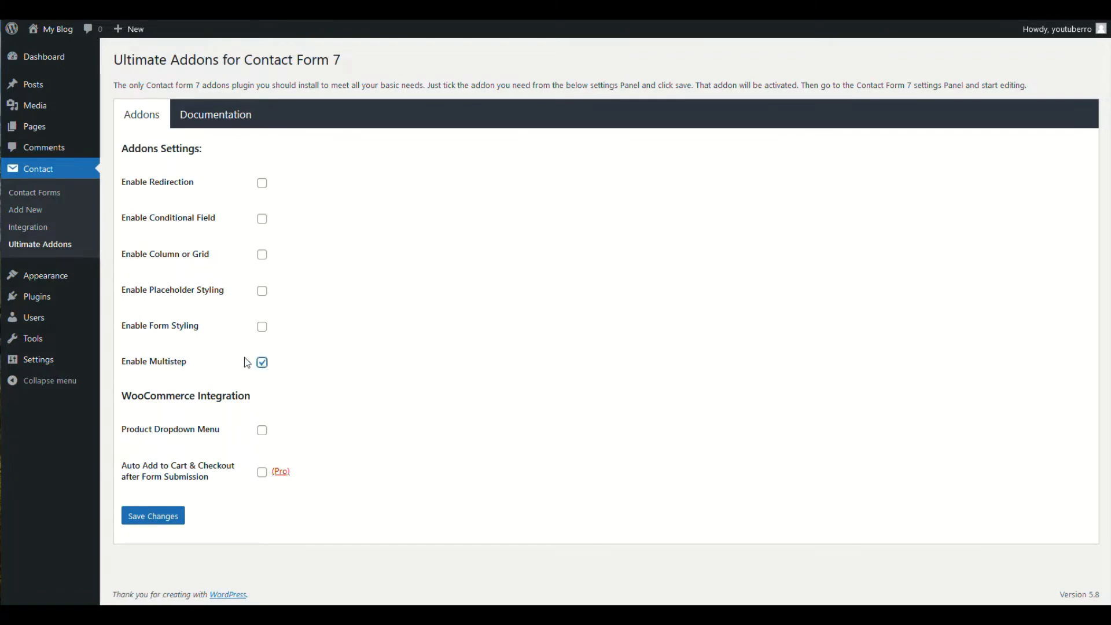
mouse_move(208, 204)
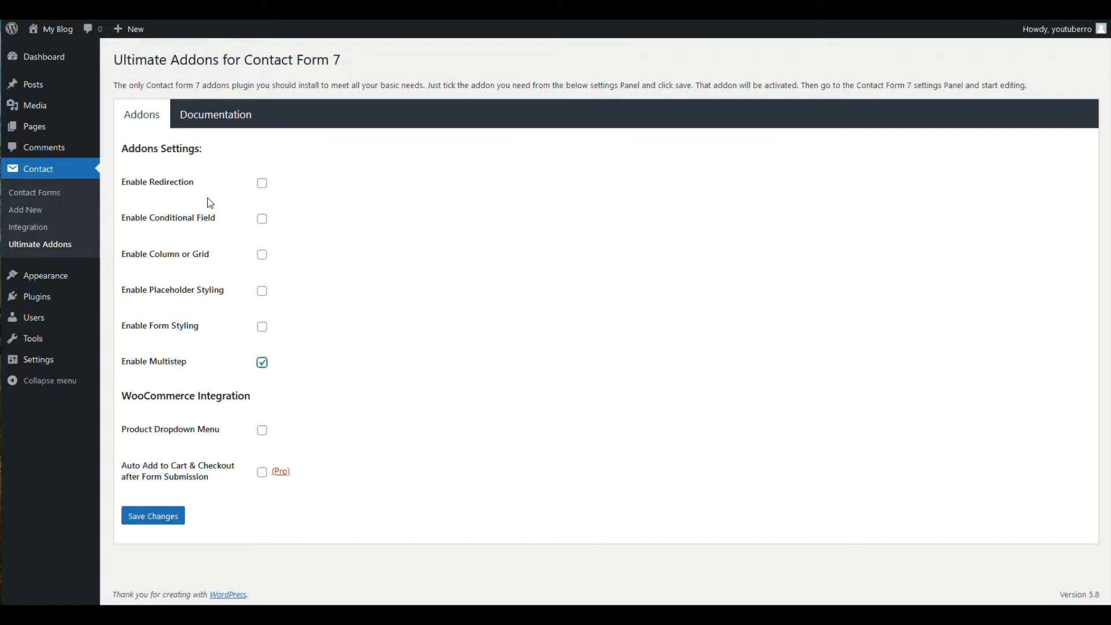
mouse_move(204, 284)
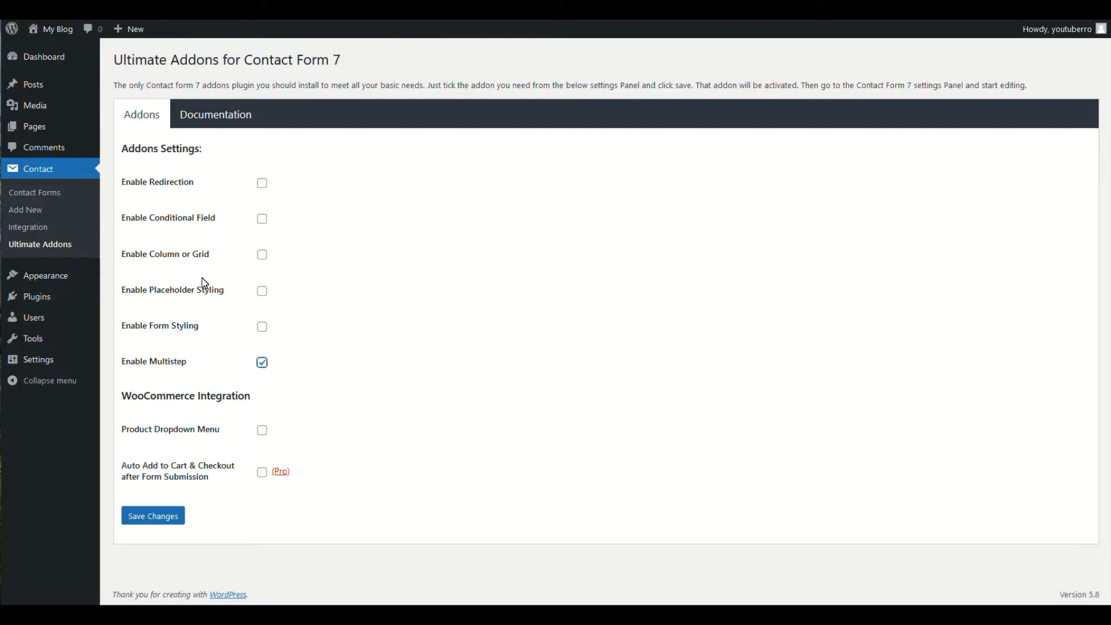
mouse_move(203, 304)
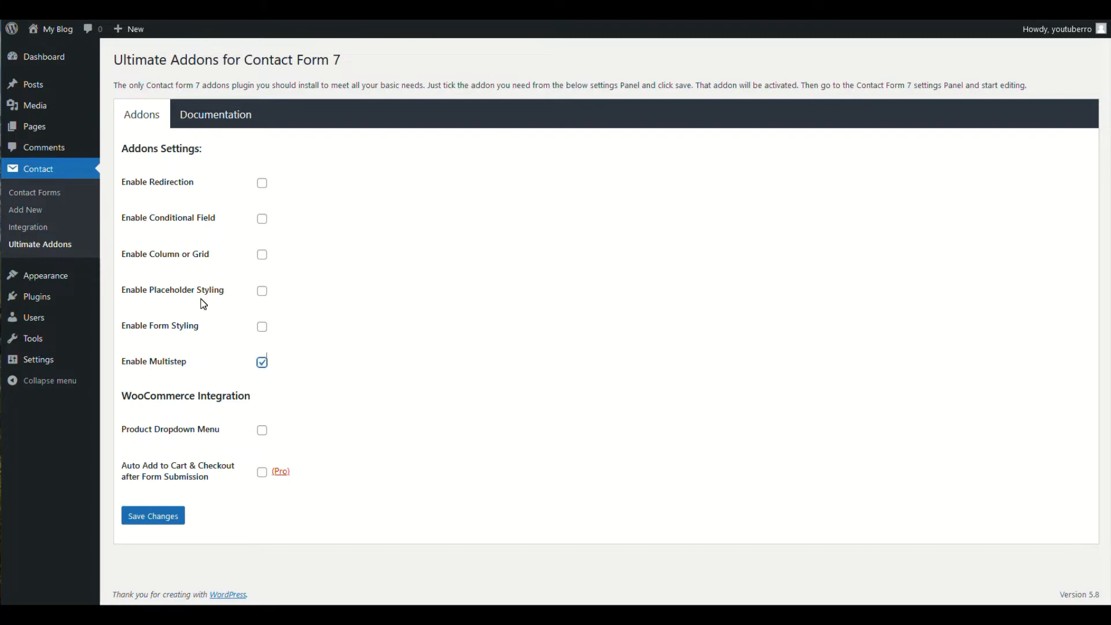
mouse_move(170, 381)
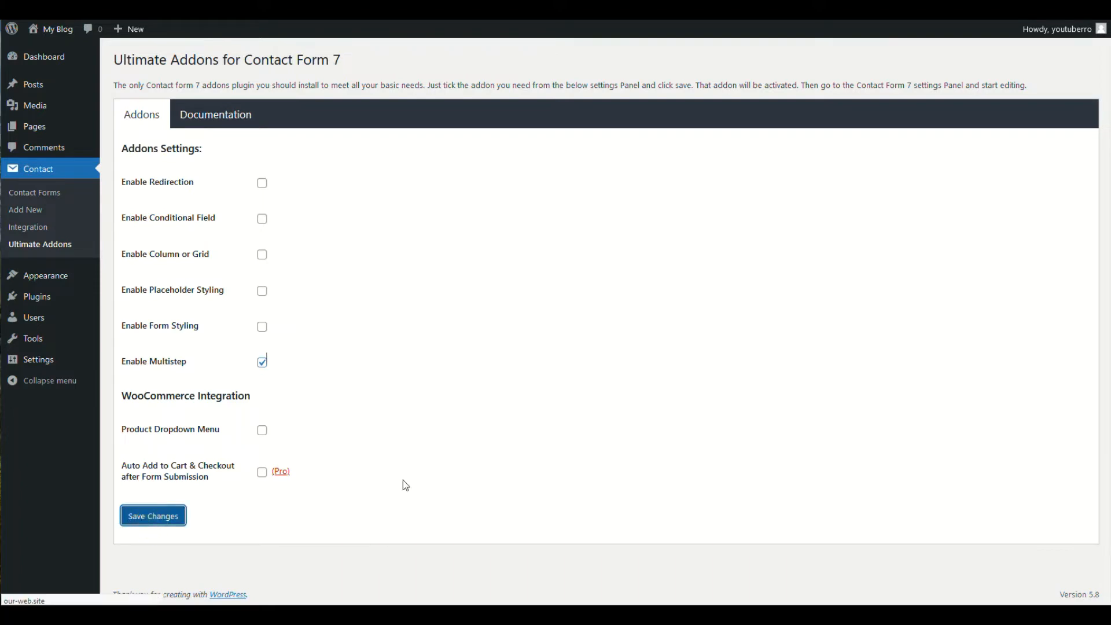
left_click(152, 515)
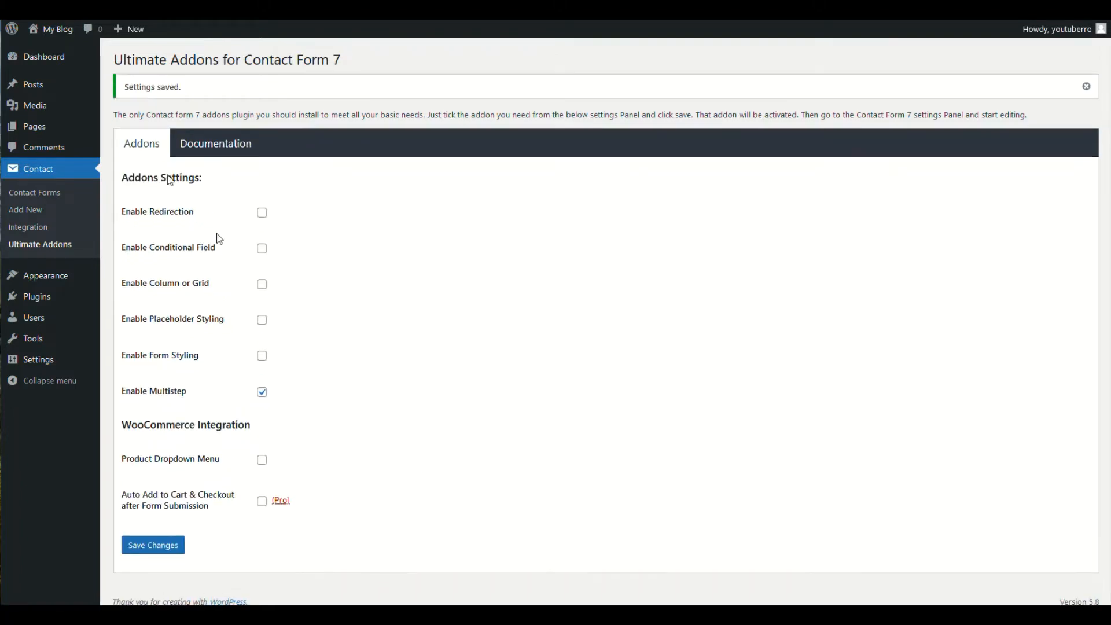
mouse_move(24, 210)
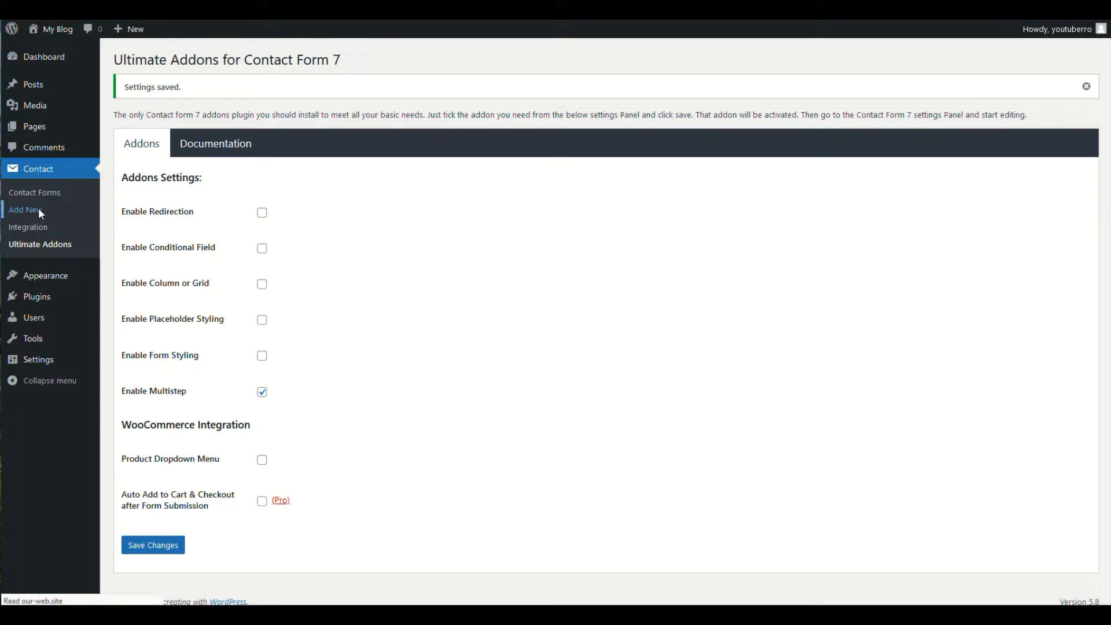
Step: Create a new contact form titled 'Demo Form' with the default fields and save it
left_click(26, 210)
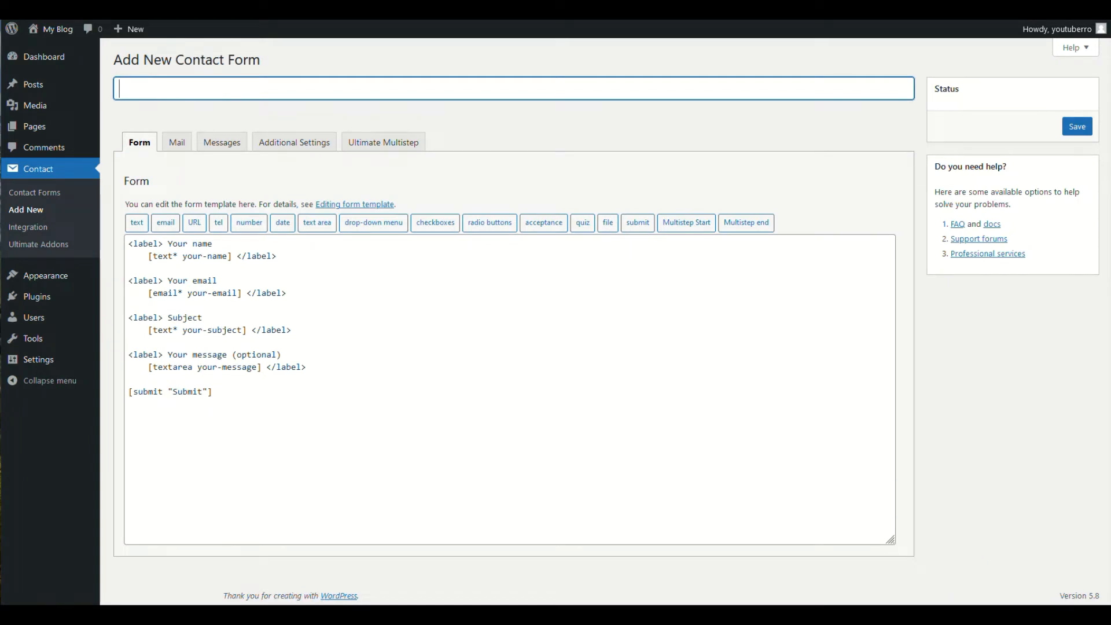
type("Demo Form")
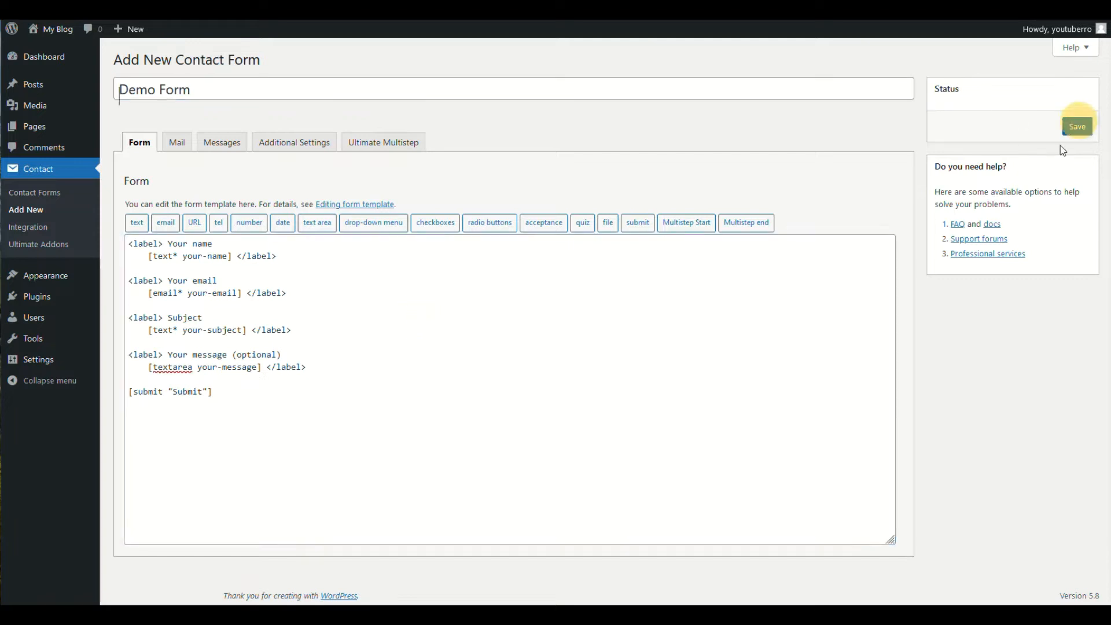
left_click(1075, 126)
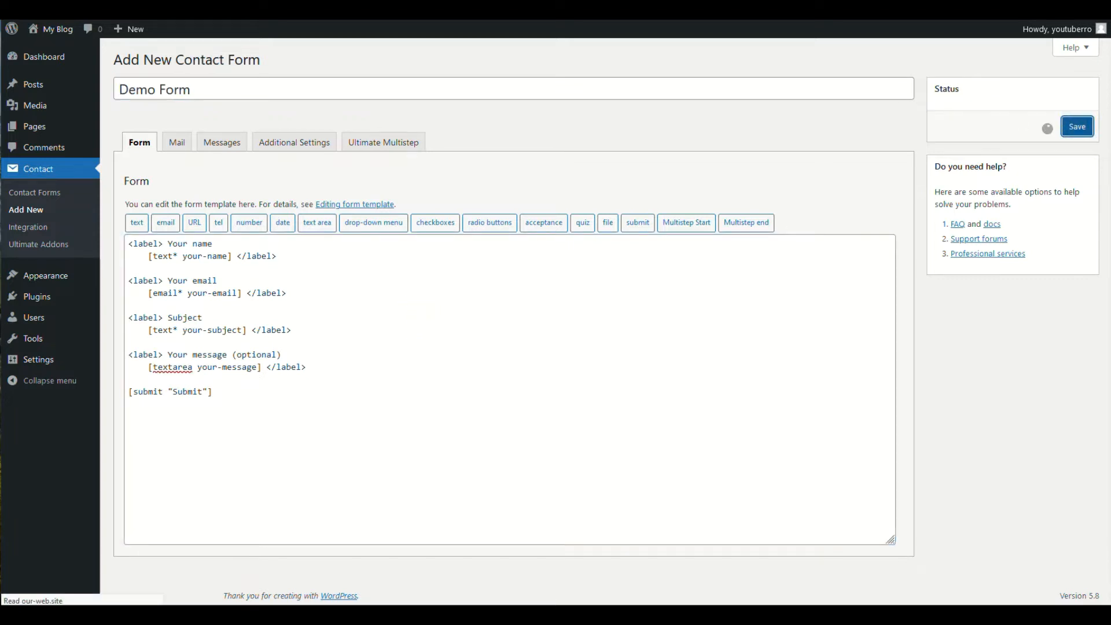
left_click(1076, 126)
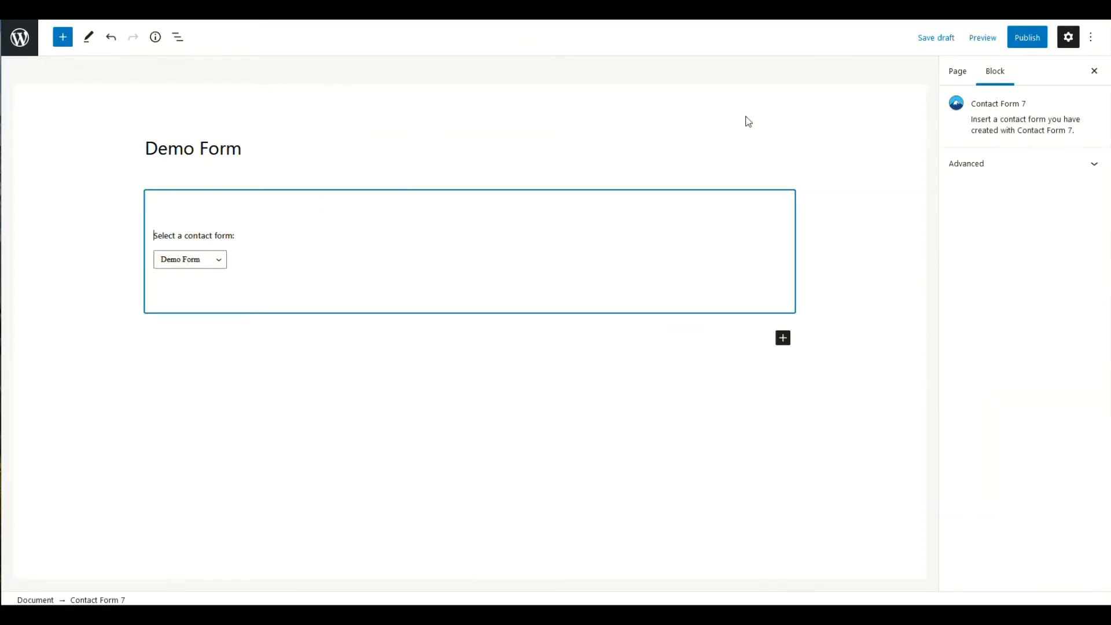
Step: Publish the Demo Form page embedding the contact form block
left_click(1027, 37)
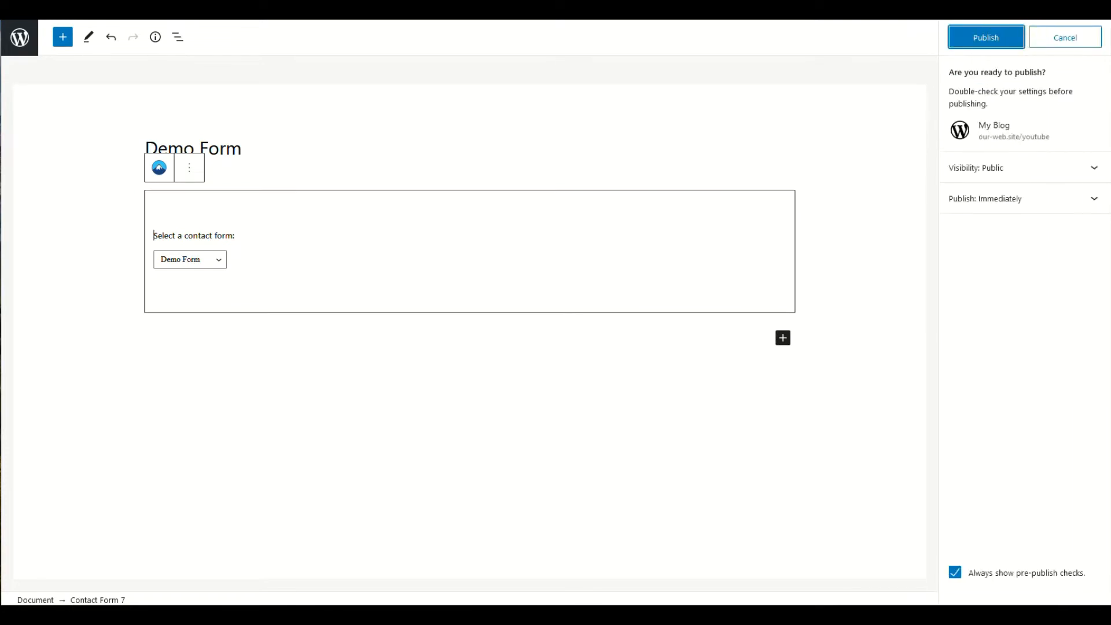
left_click(986, 37)
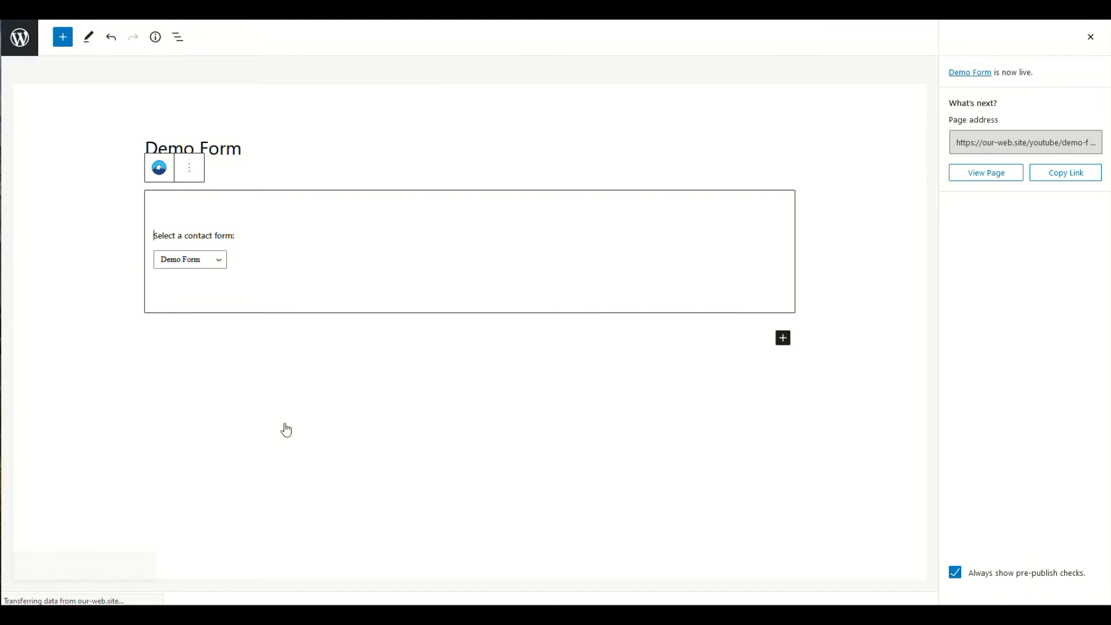
Step: View the published Demo Form page showing all fields on a single page
left_click(985, 173)
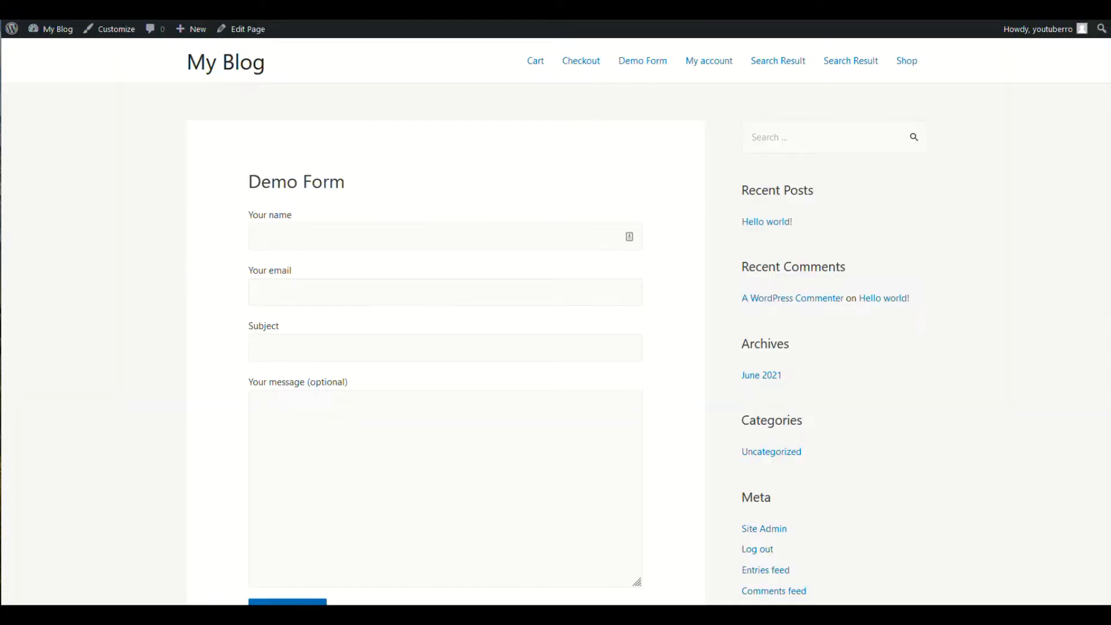
scroll("down", 3)
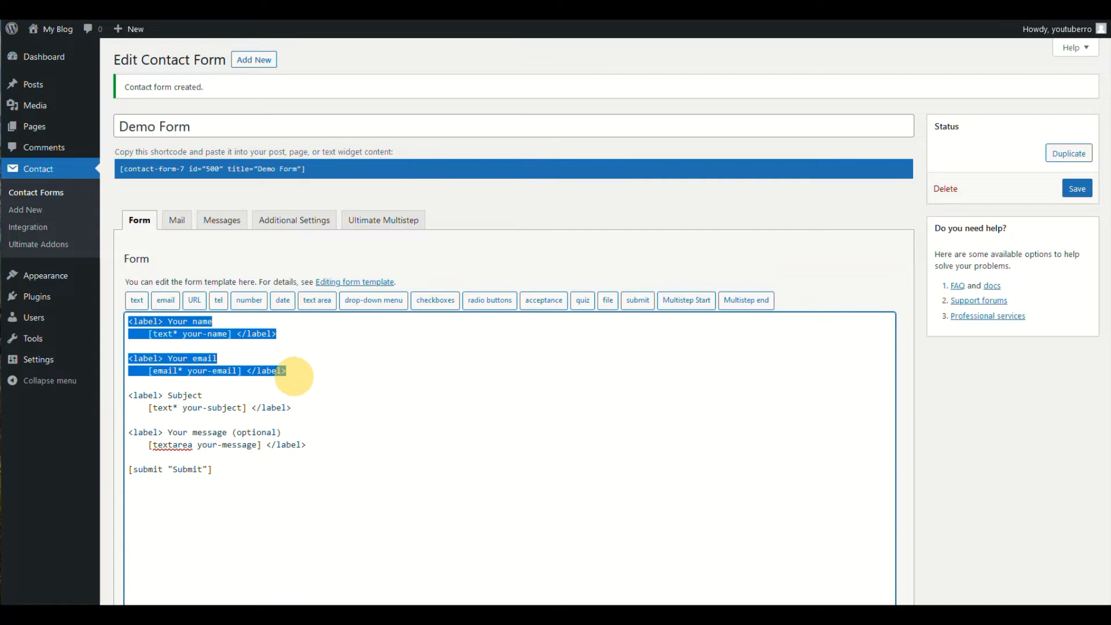
Step: Insert a Multistep Start tag labelled 'Step One' at the top of the form template
left_click(128, 396)
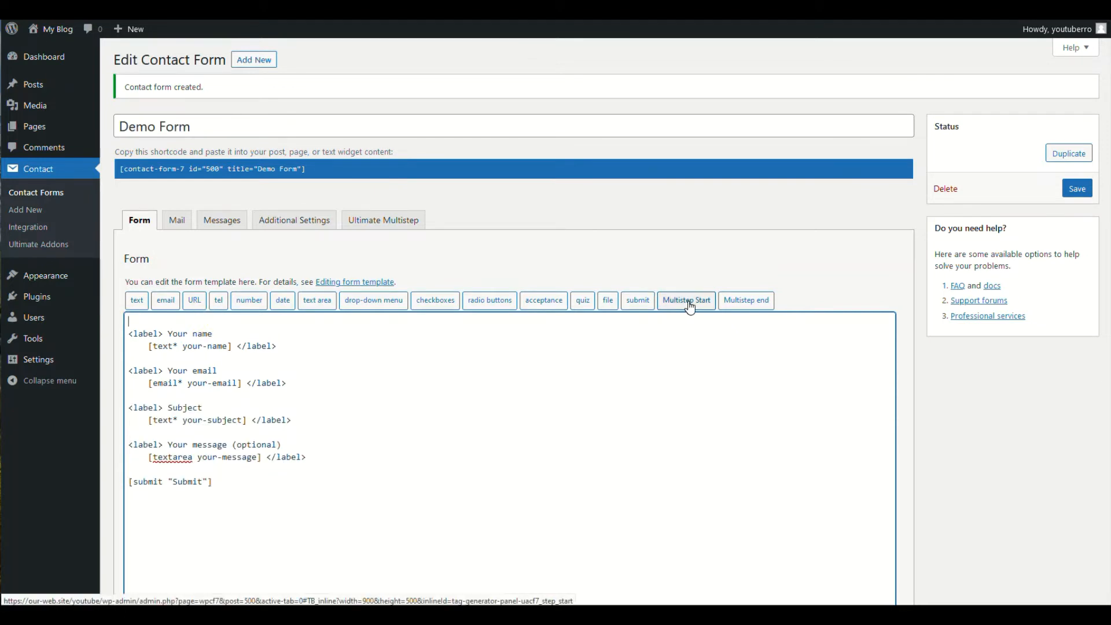
left_click(685, 300)
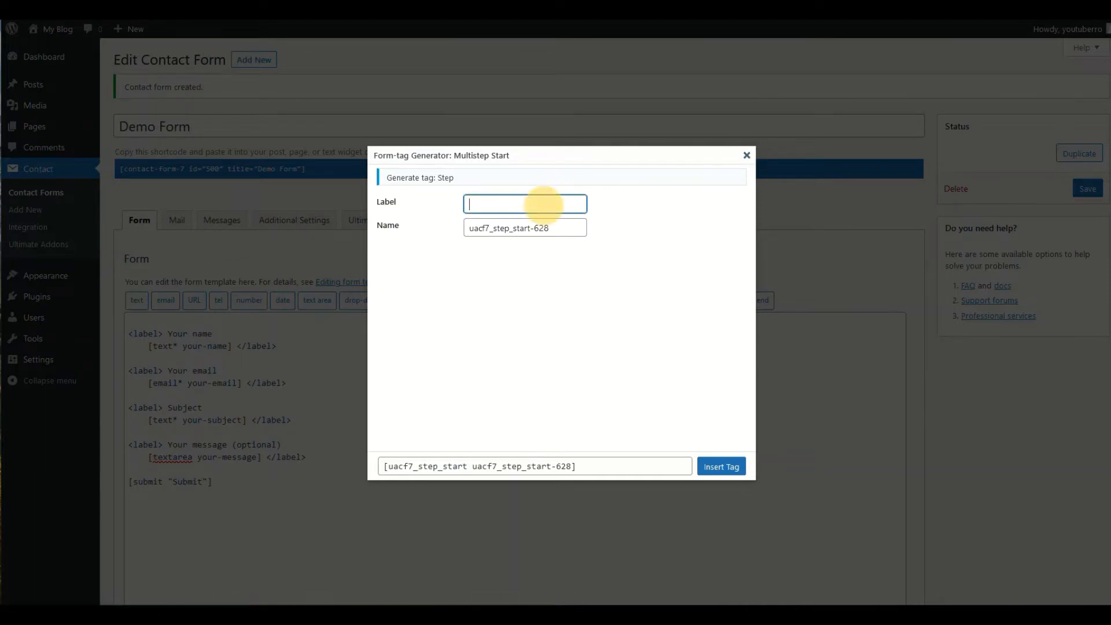
type("Step")
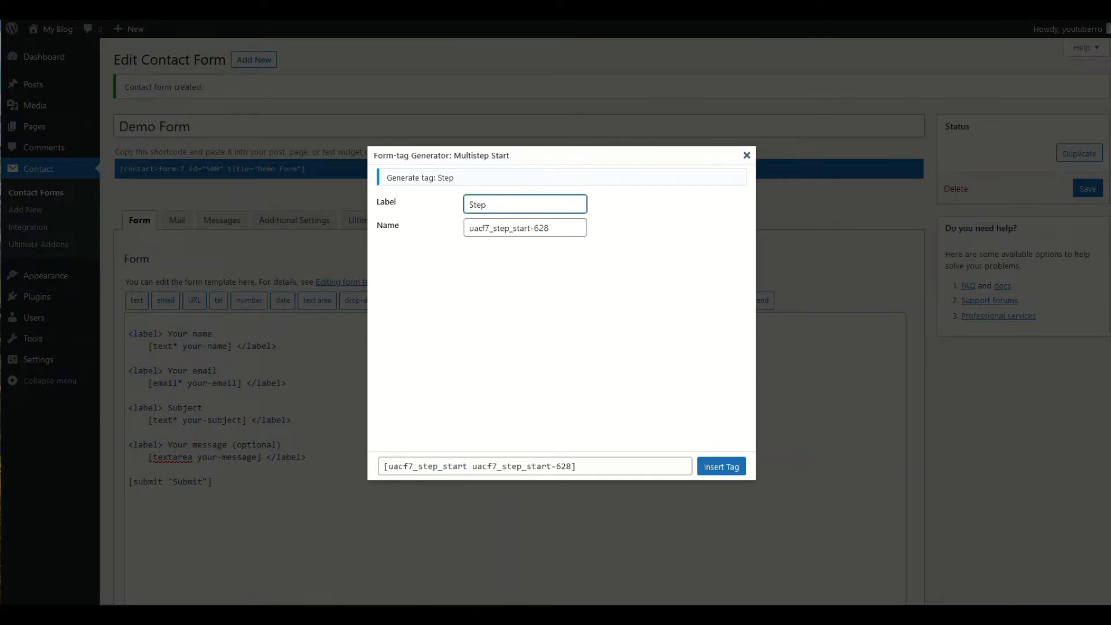
type("One")
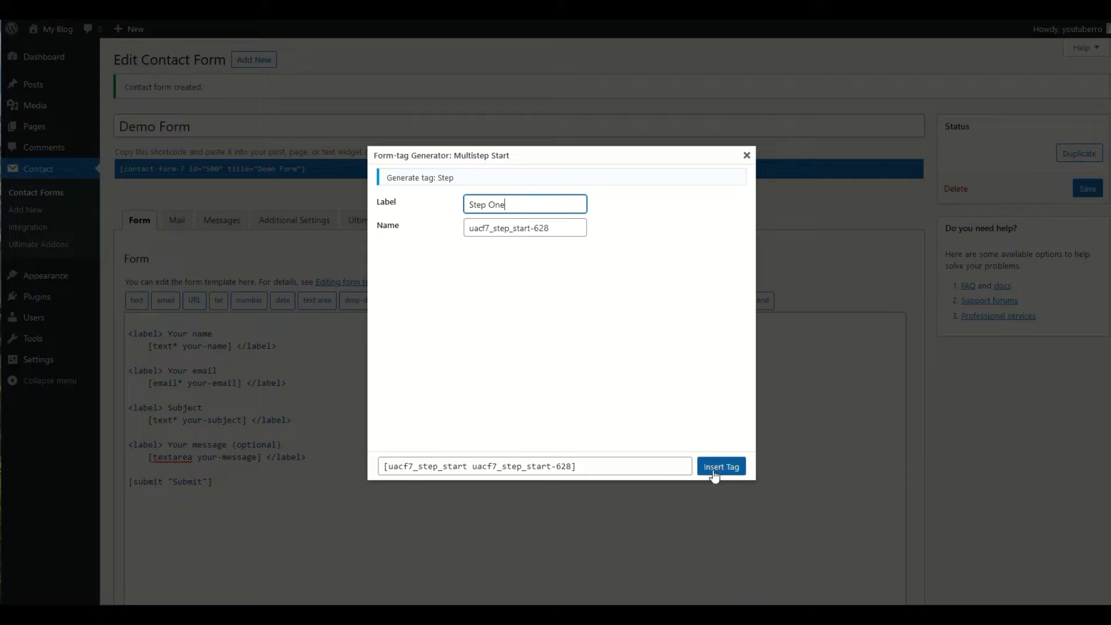
left_click(721, 467)
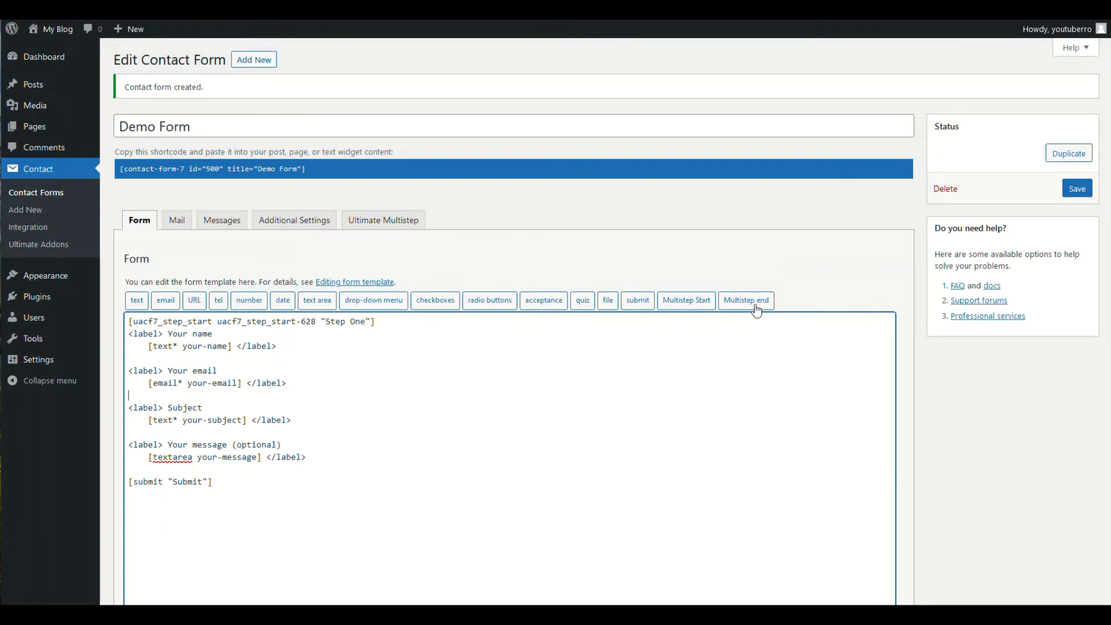
Step: Insert a Multistep end tag after the email field to close Step One
left_click(746, 299)
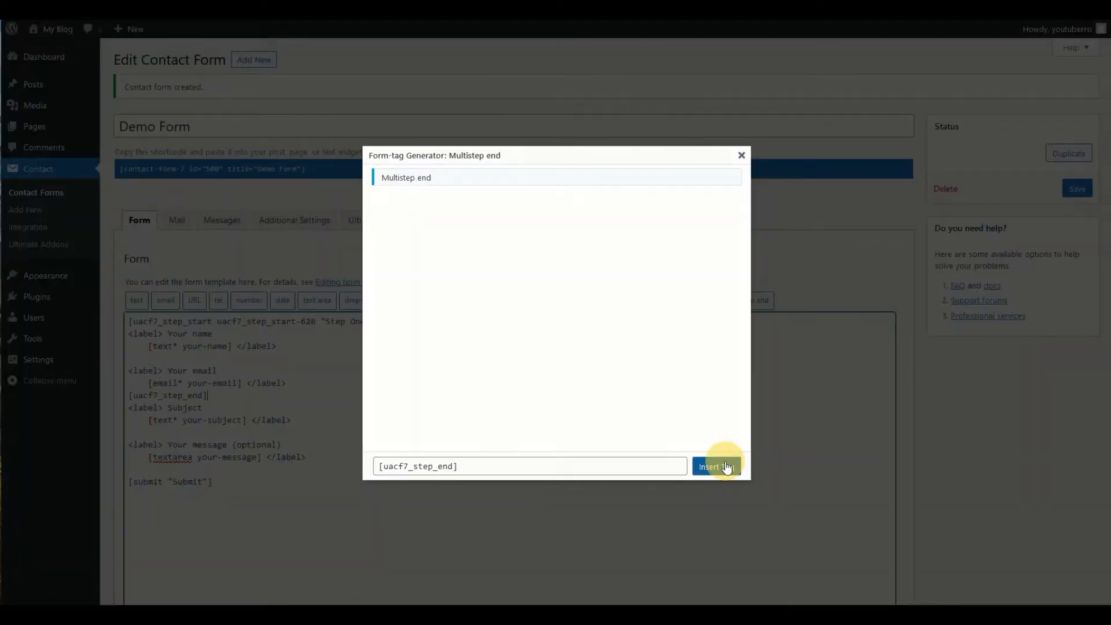
left_click(717, 466)
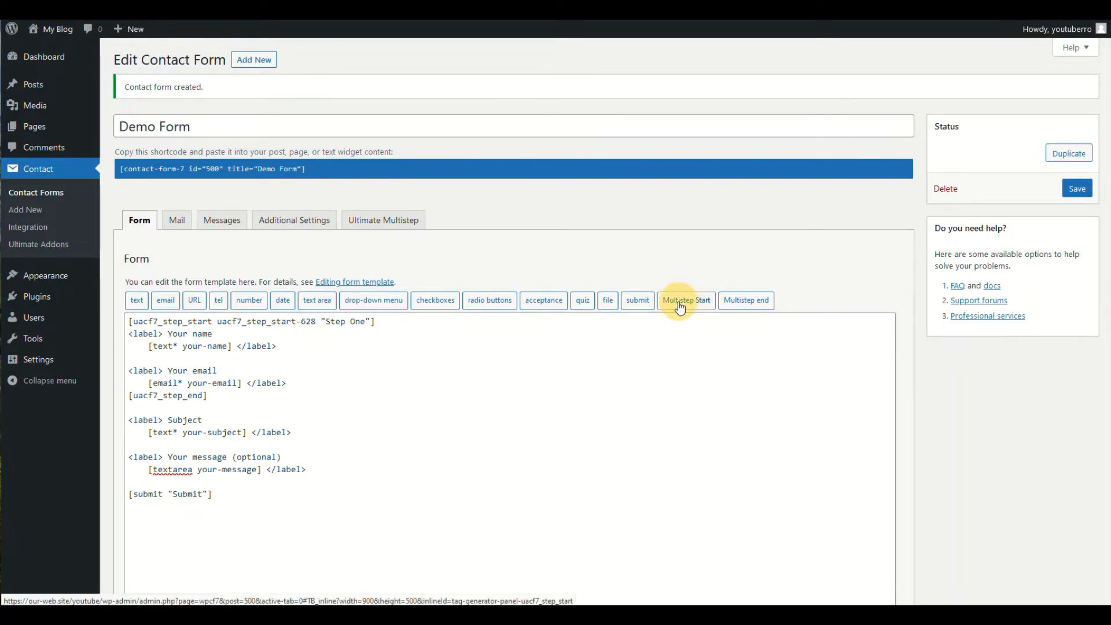
Step: Insert a Multistep Start tag labelled 'Step Two' with name 629 before the Subject field
left_click(684, 300)
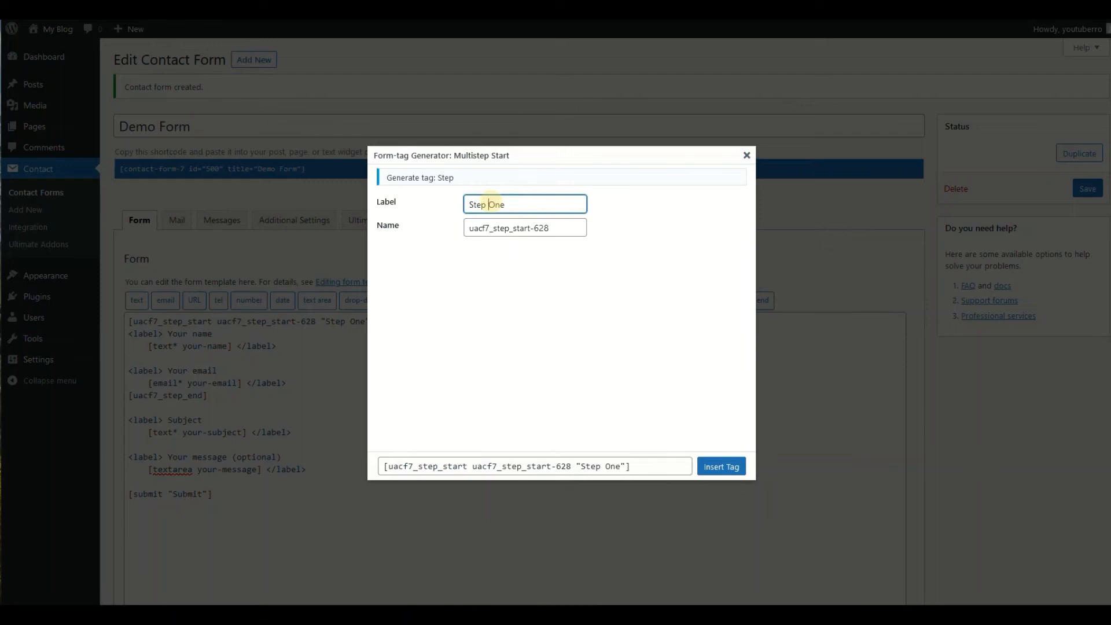
type("Step T")
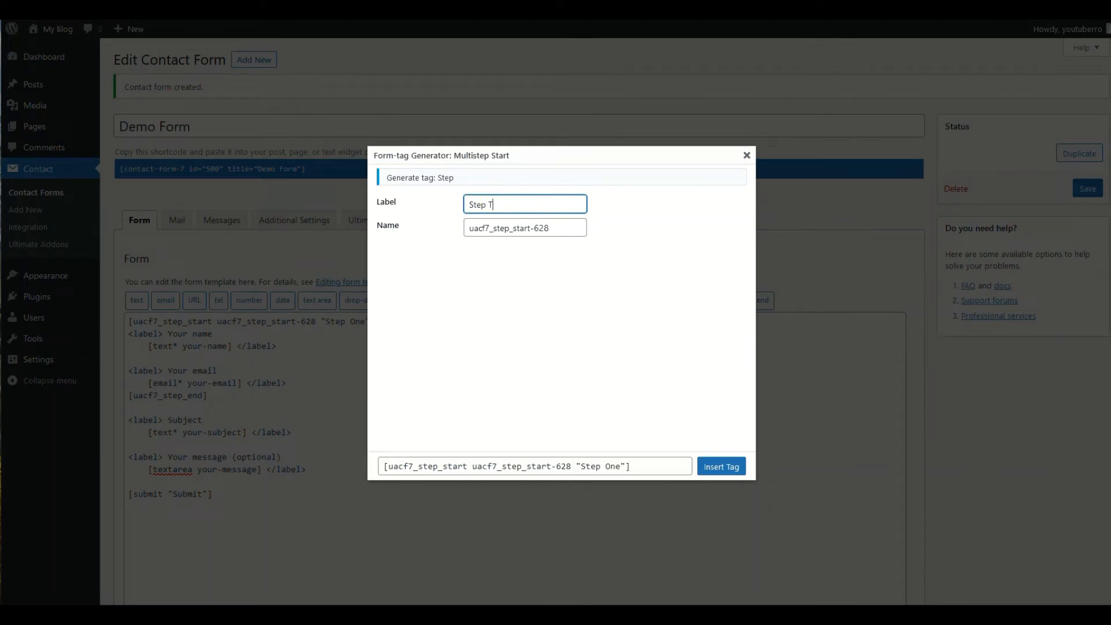
type("wo")
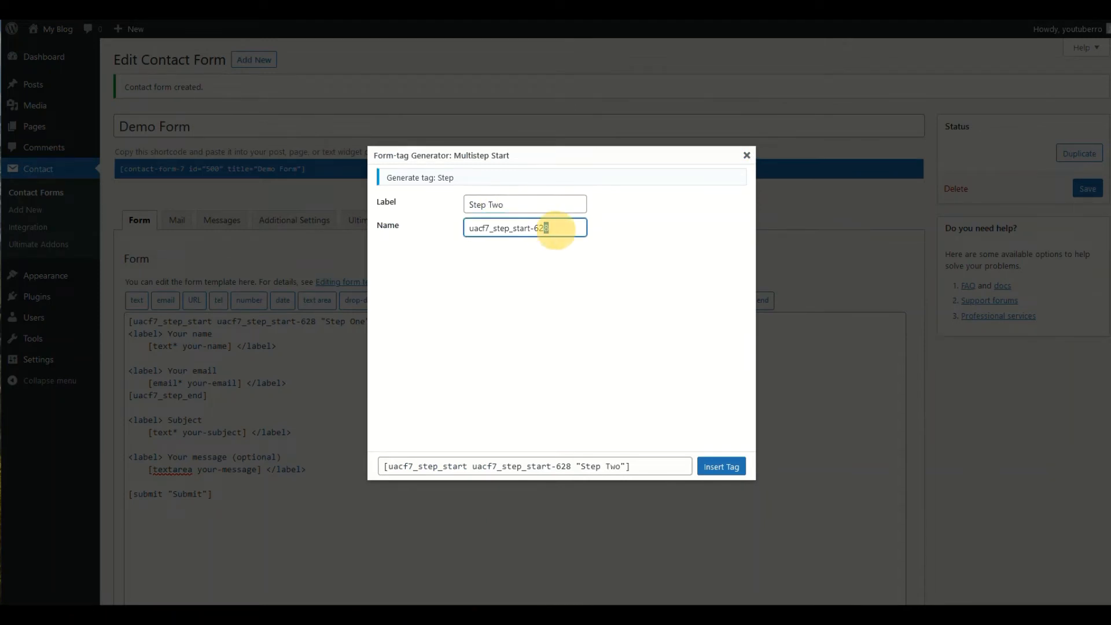
type("9")
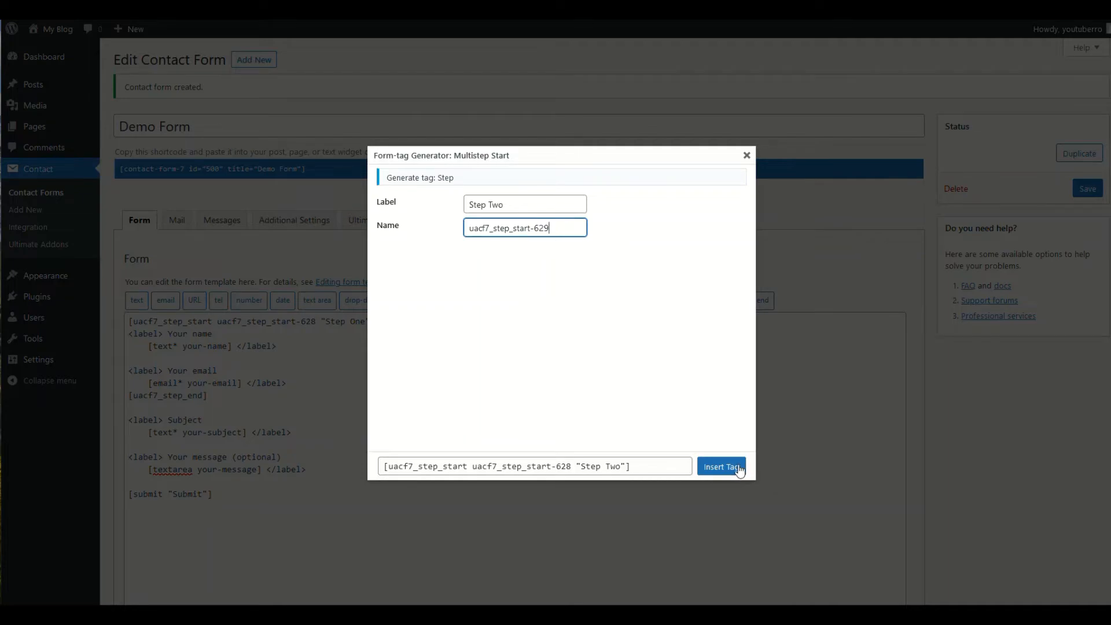
left_click(721, 466)
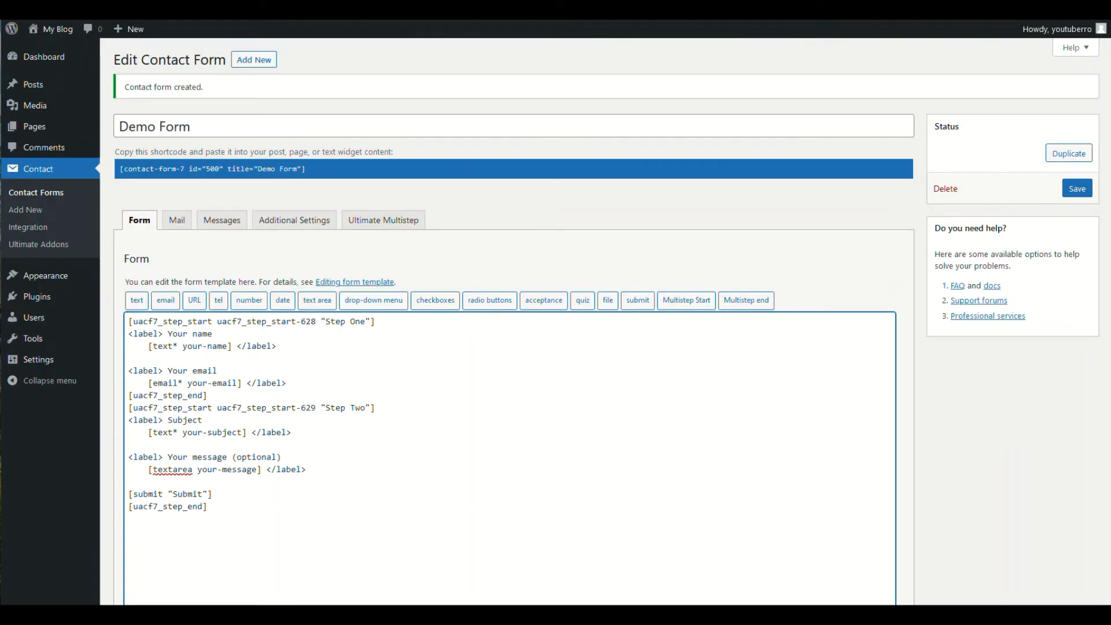
Step: Save the updated Demo Form template with its two multistep blocks
left_click(1077, 188)
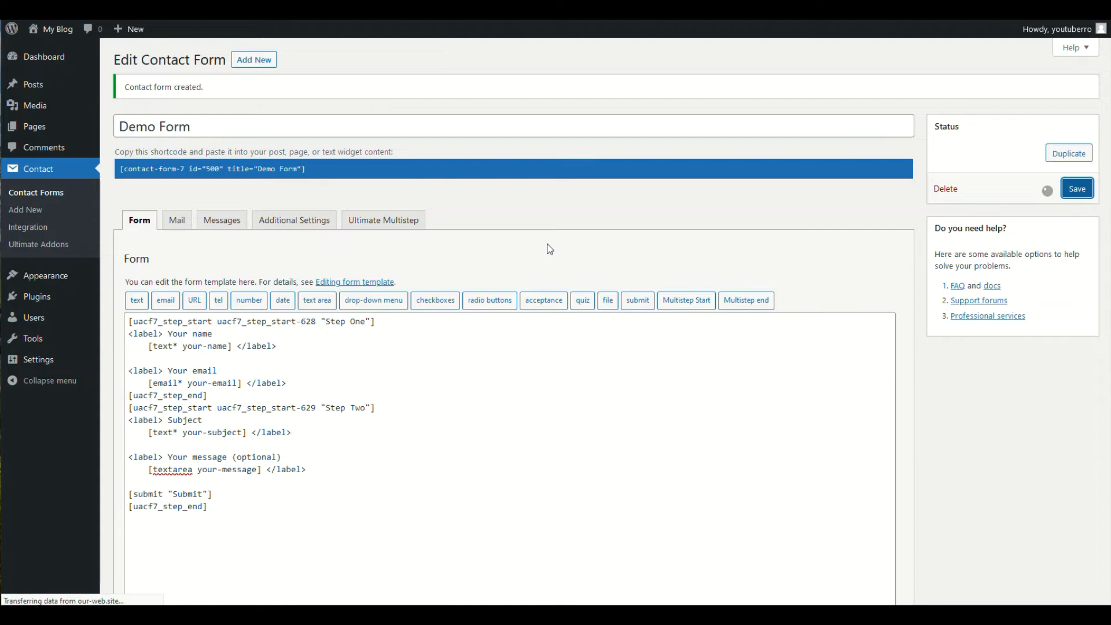
left_click(1076, 187)
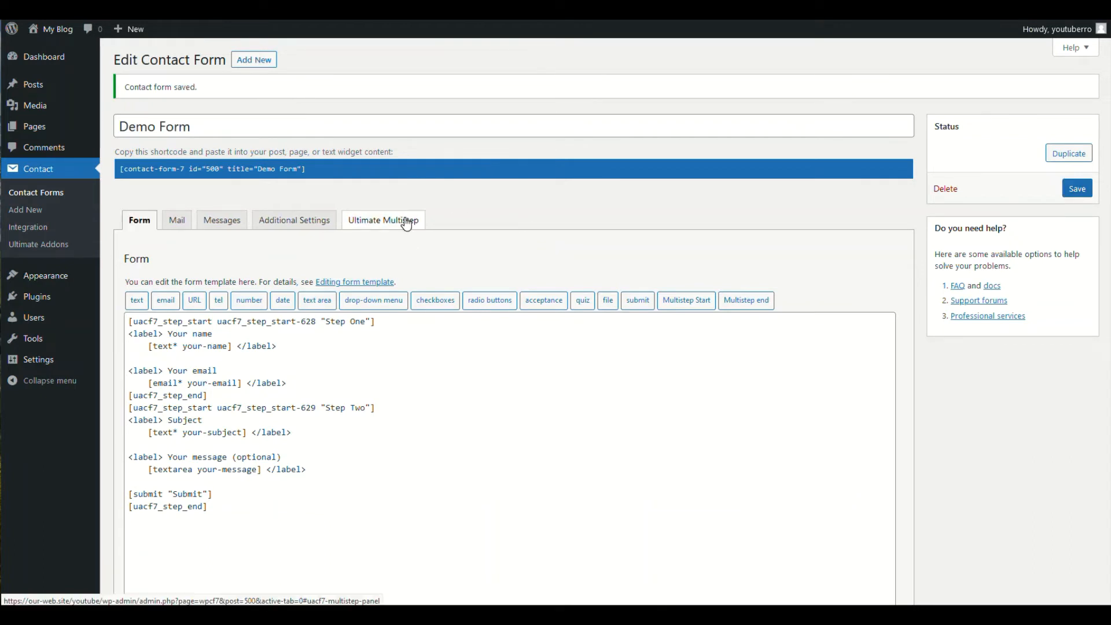
Step: In Ultimate Multistep settings, enable 'Is It Multistep Form? Yes' and the progress bar, then save
left_click(384, 220)
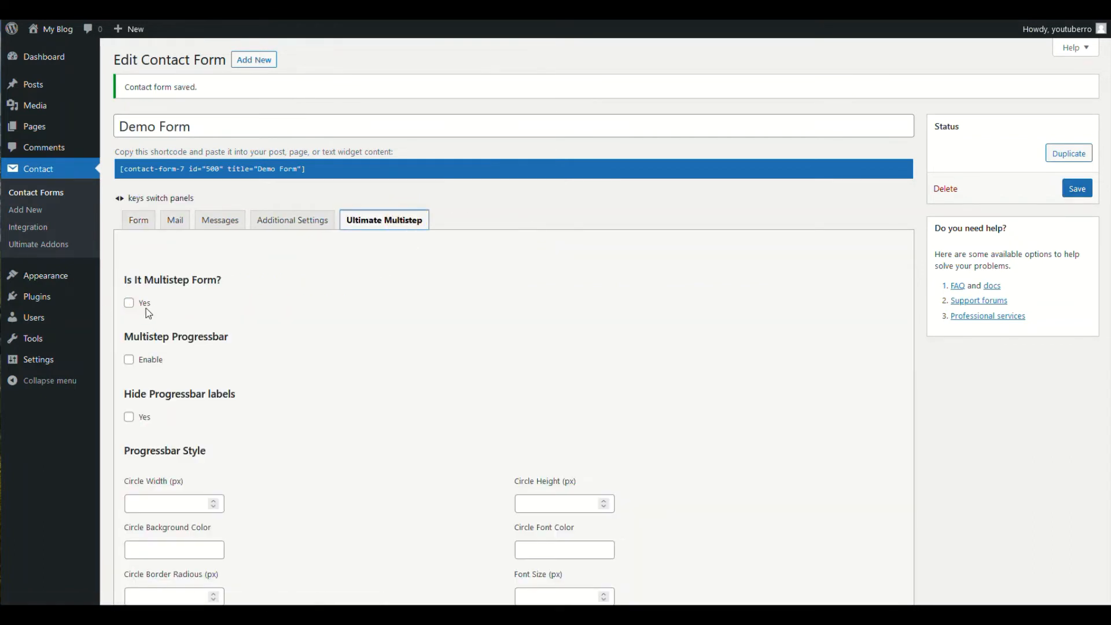
left_click(129, 302)
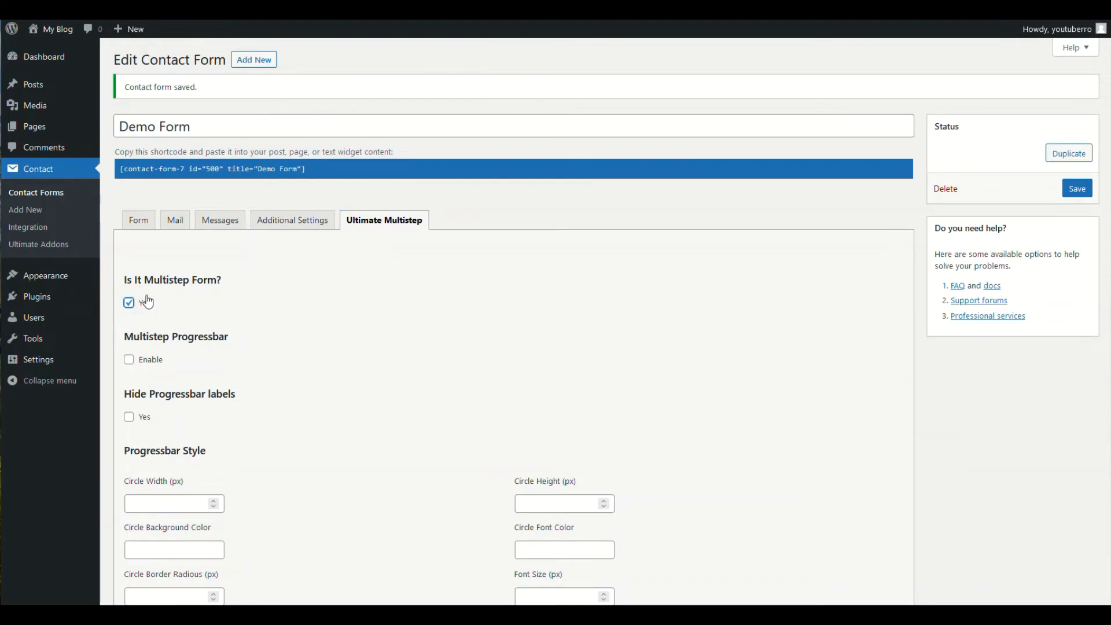
scroll("down", 3)
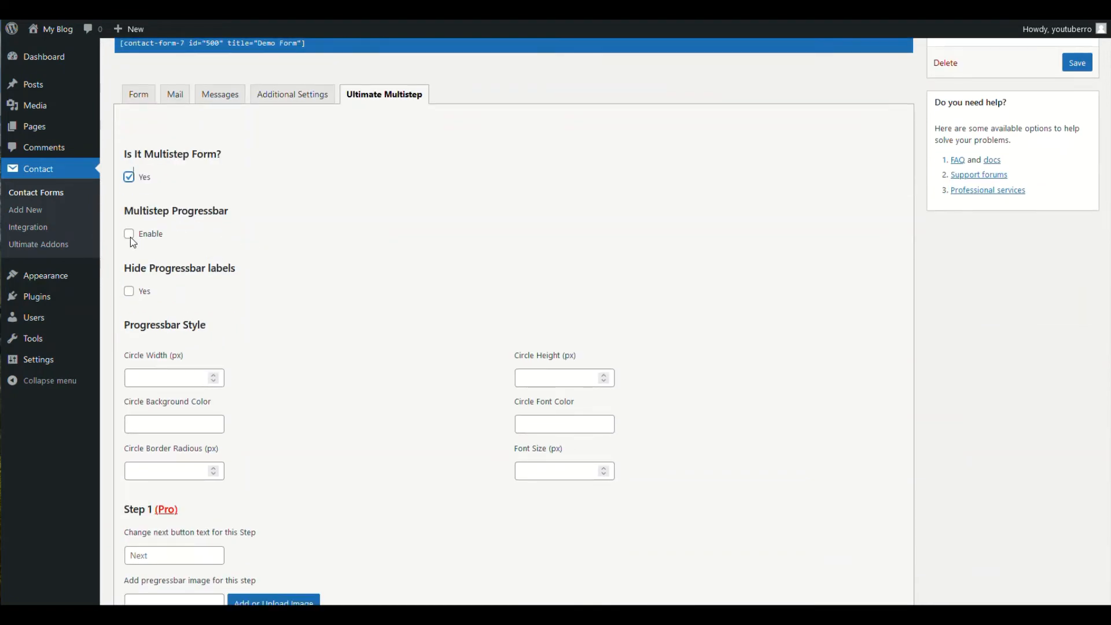
left_click(129, 234)
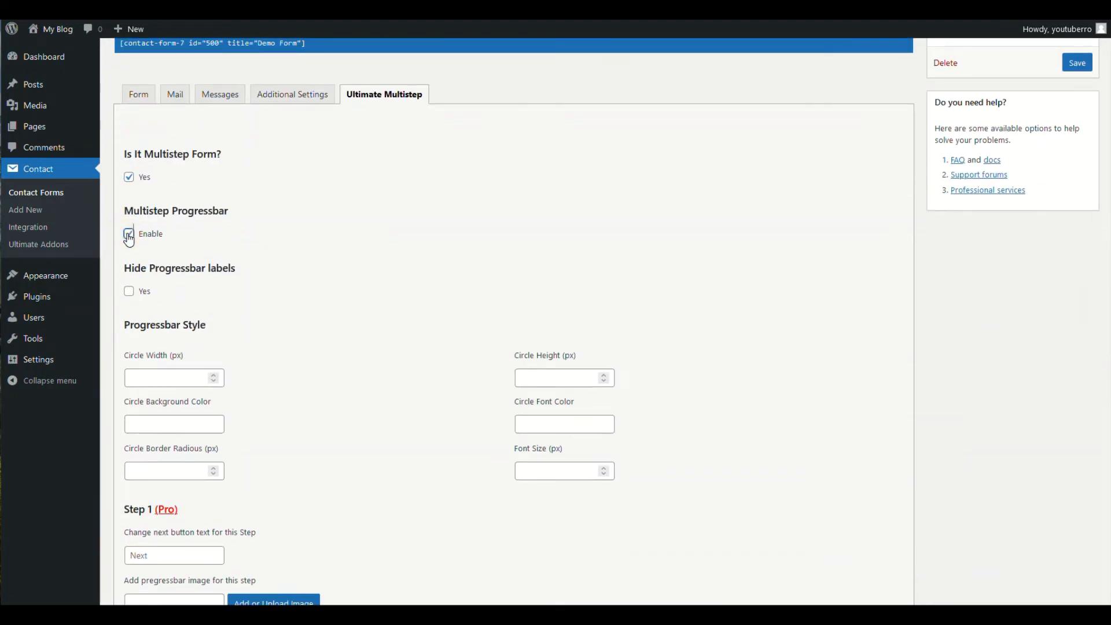
left_click(128, 233)
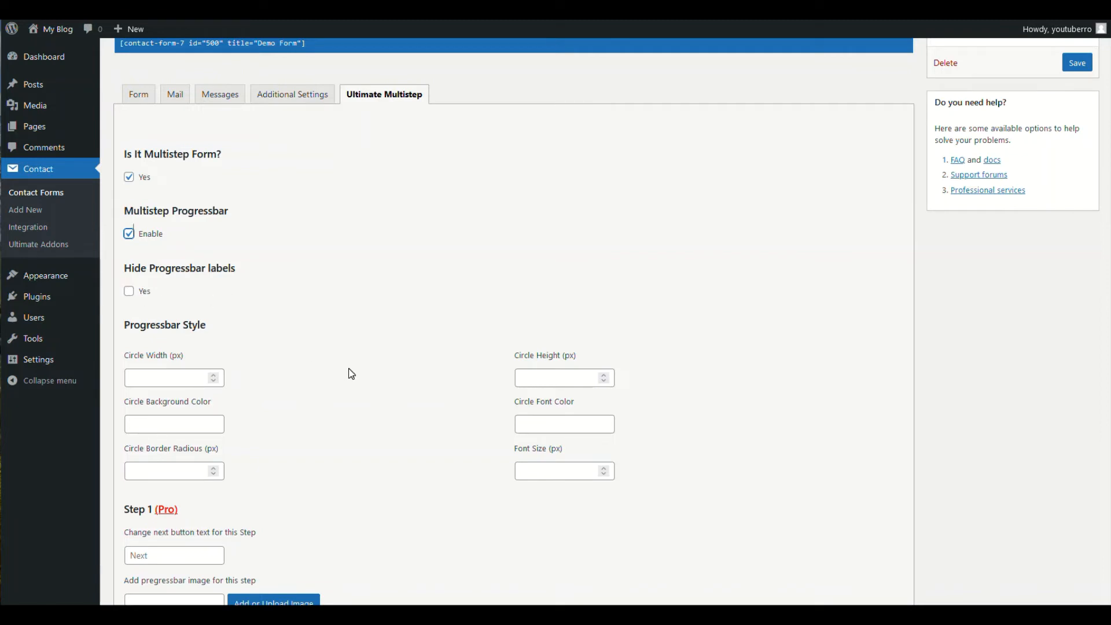
scroll("down", 3)
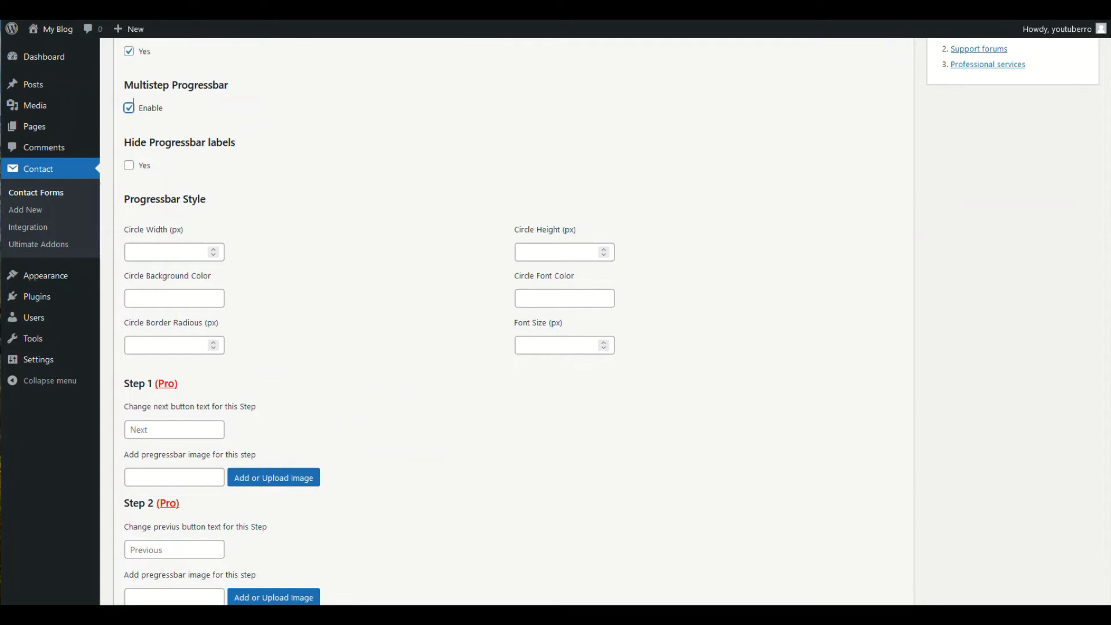
scroll("down", 3)
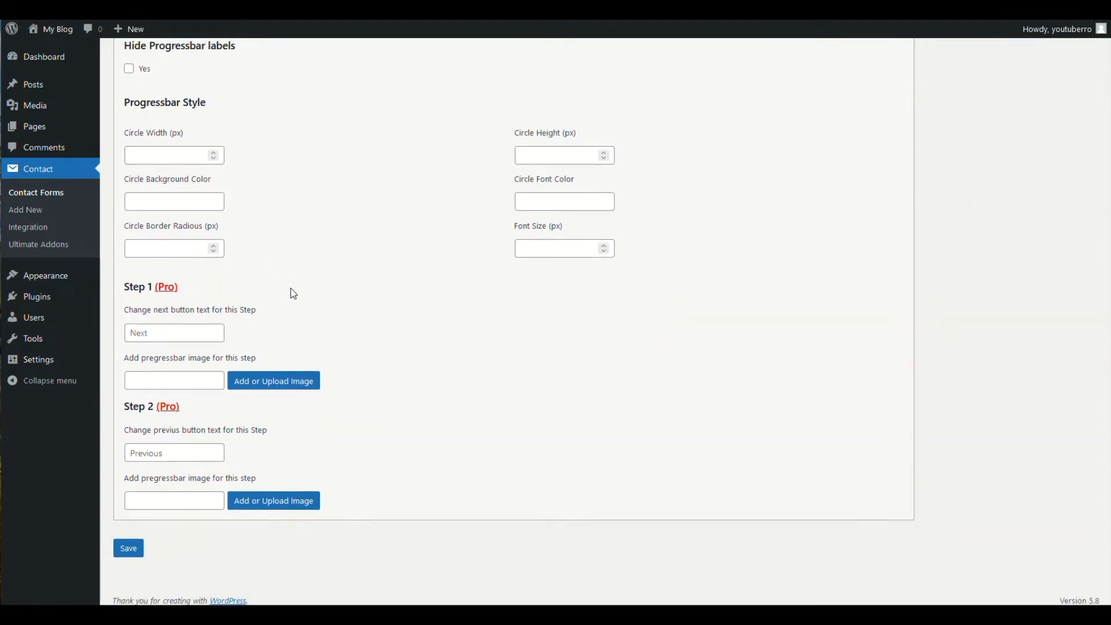
mouse_move(592, 302)
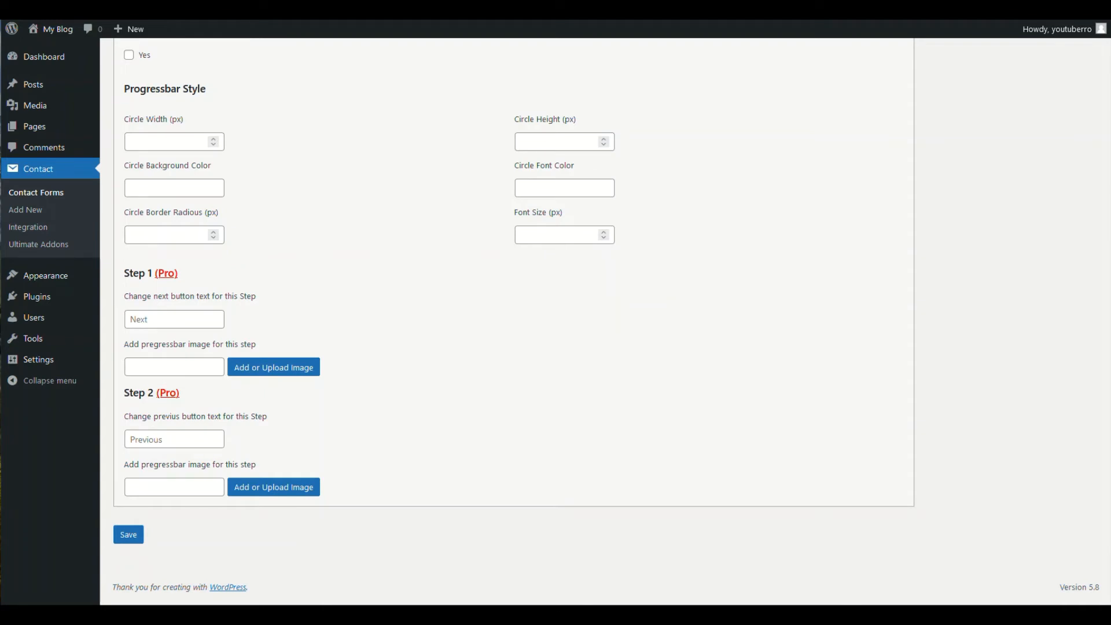
mouse_move(273, 367)
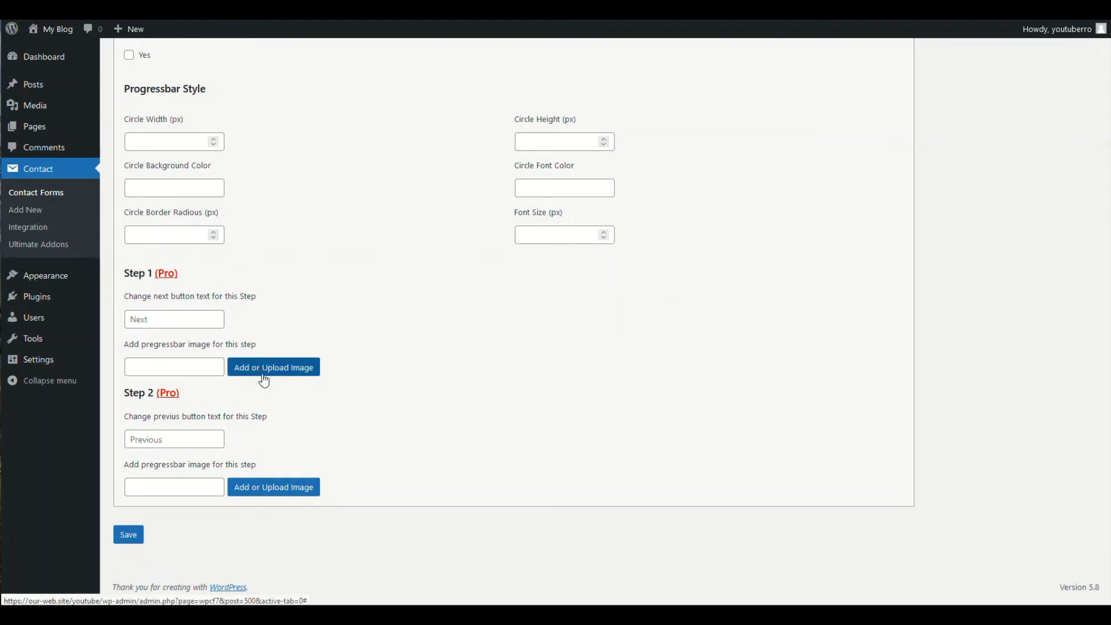
scroll("up", 3)
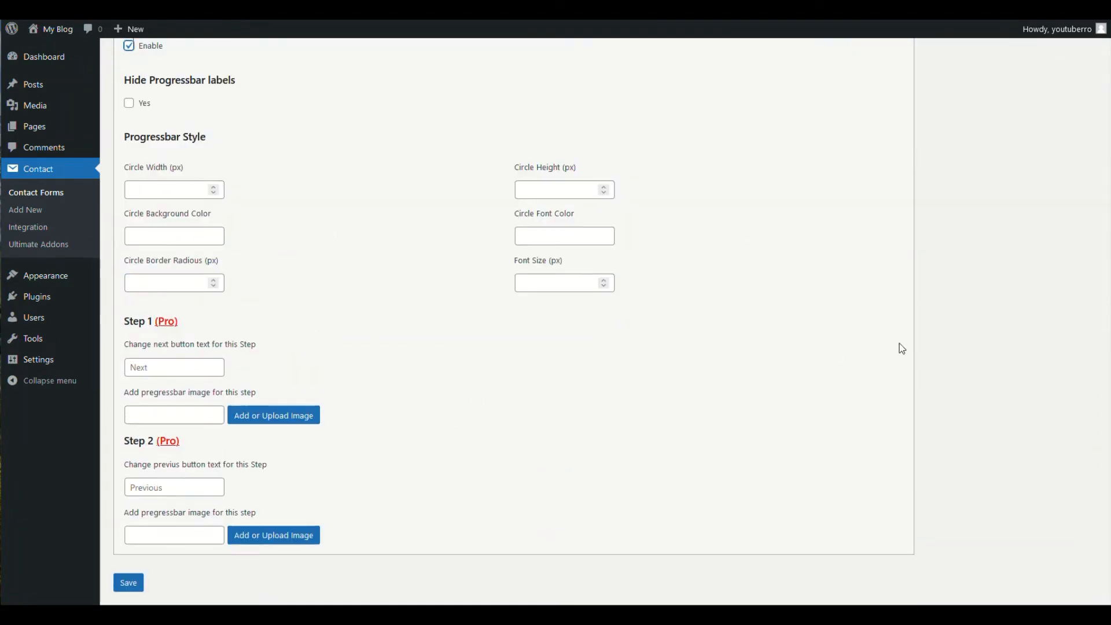
left_click(127, 582)
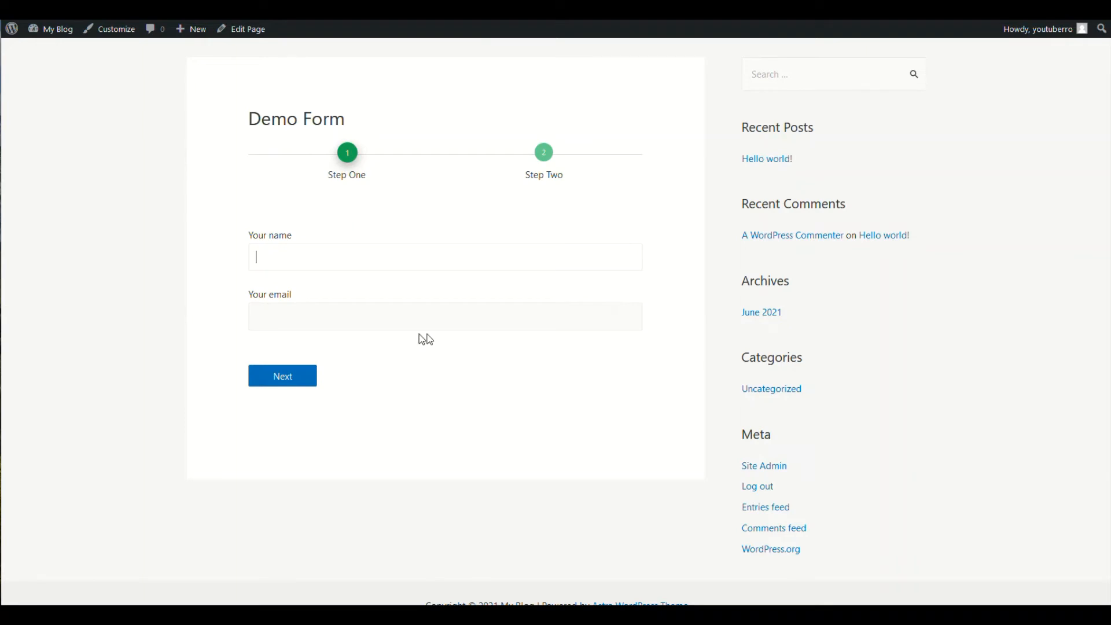
mouse_move(321, 368)
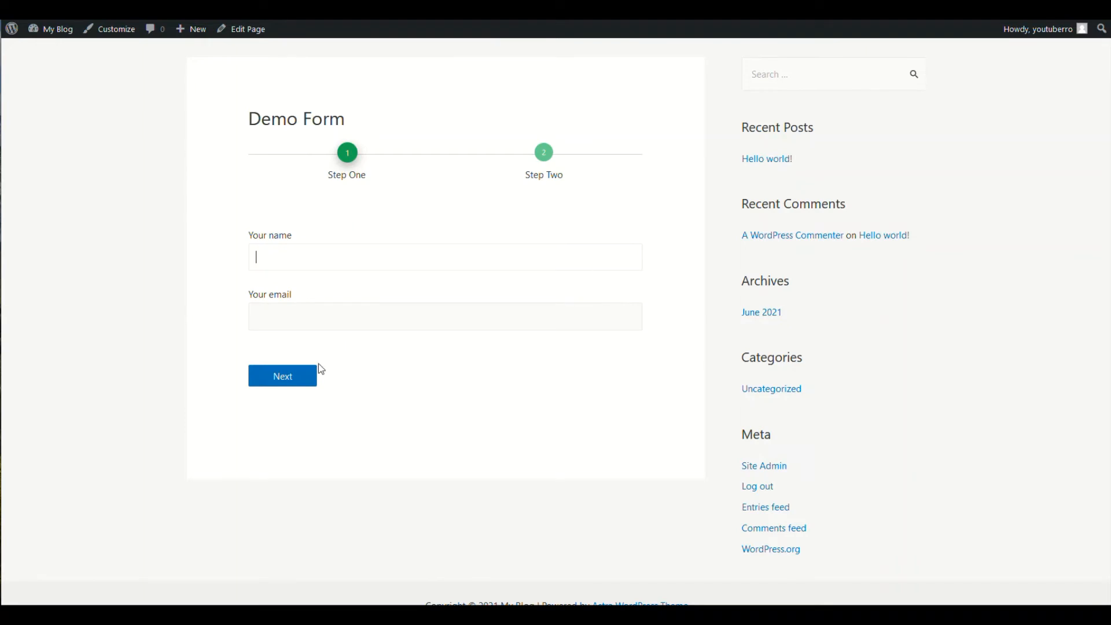
mouse_move(317, 368)
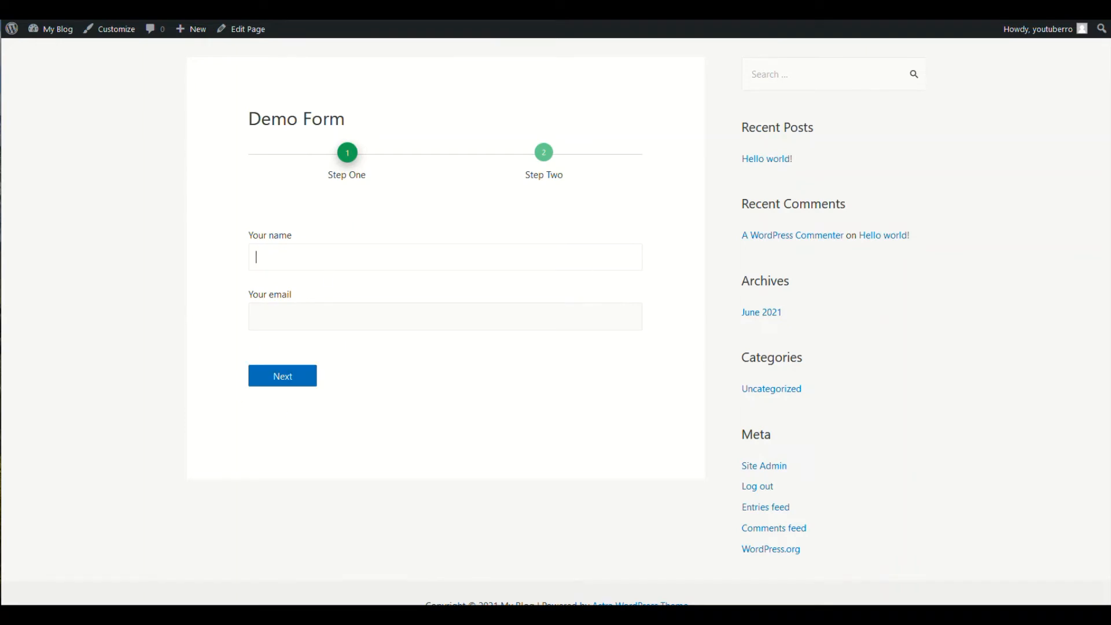
Step: Fill Step One with the suggested Test Name and email address, then advance to Step Two
left_click(444, 257)
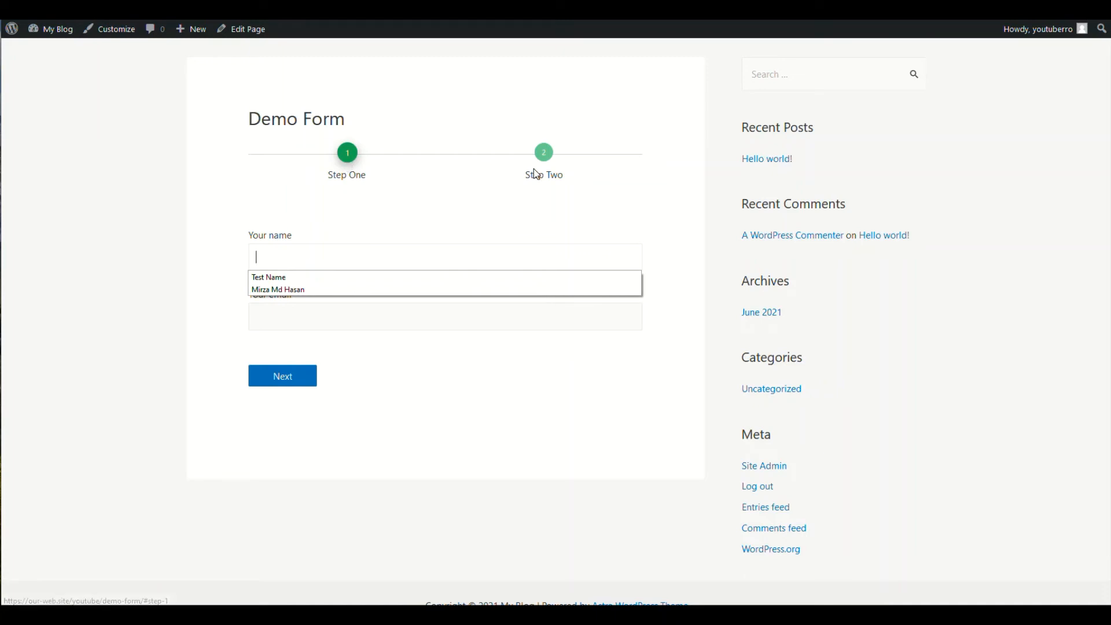
left_click(270, 276)
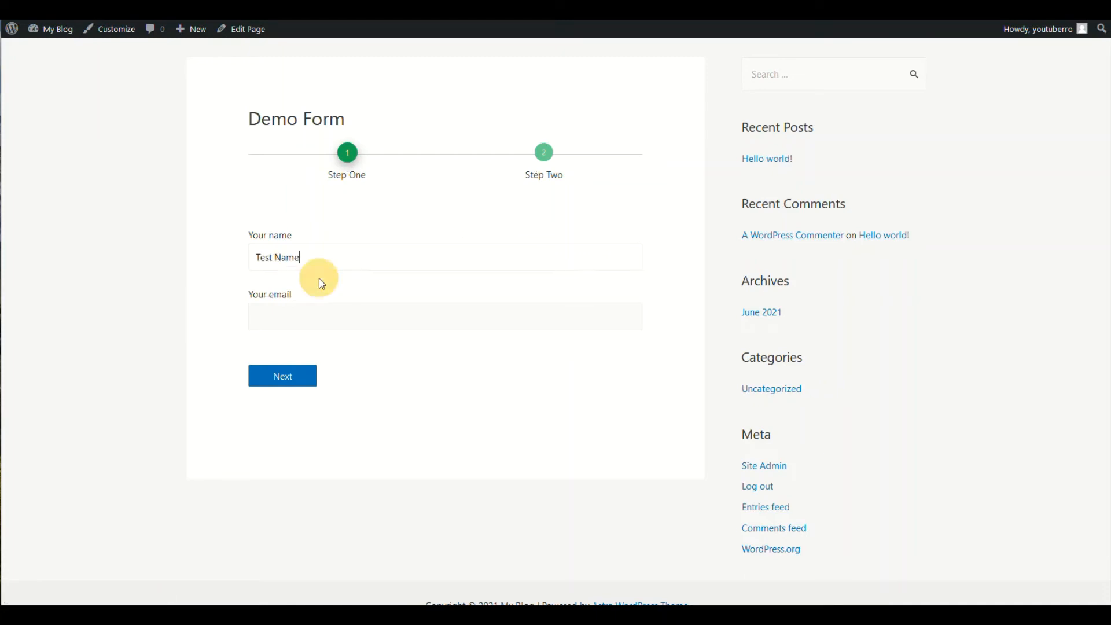
type("tes")
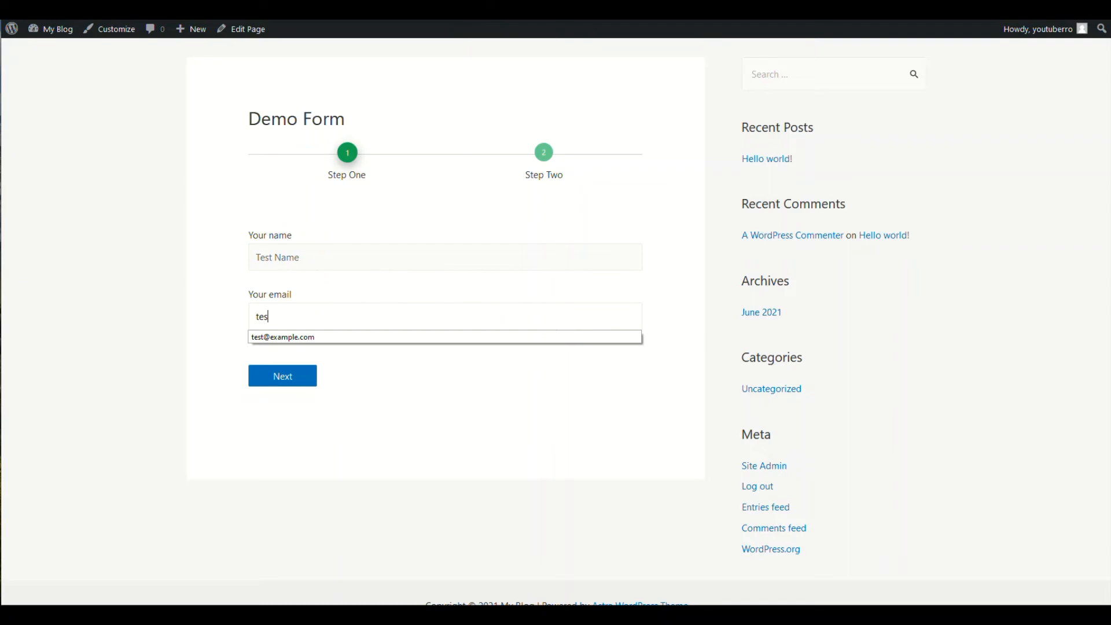
left_click(282, 337)
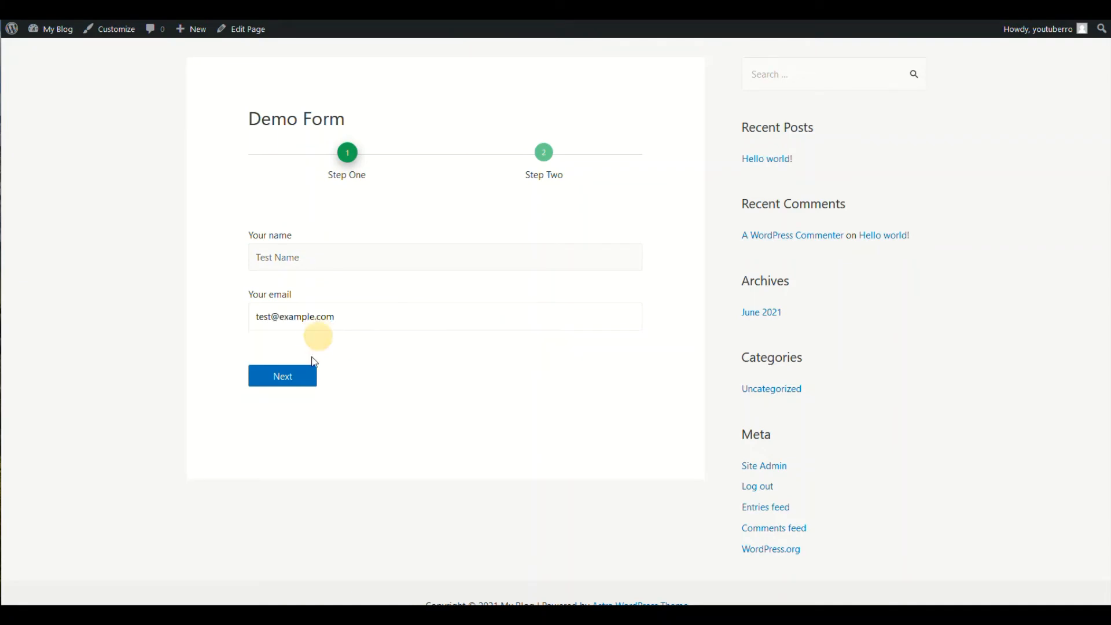
left_click(283, 375)
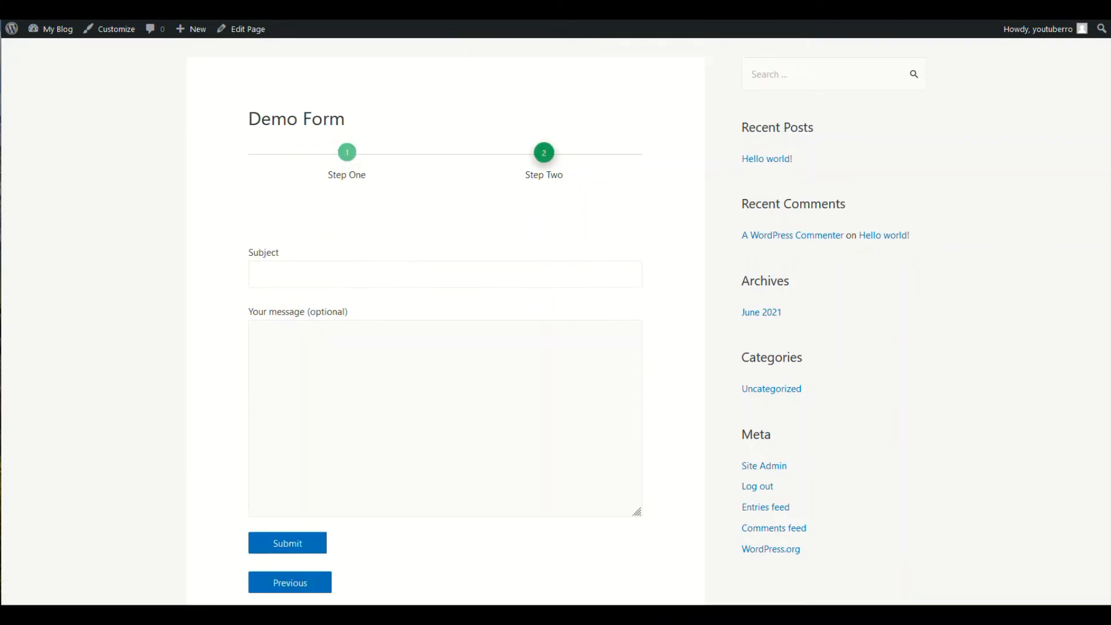
Step: Choose Product Trial as the subject and submit the completed two-step form
left_click(445, 275)
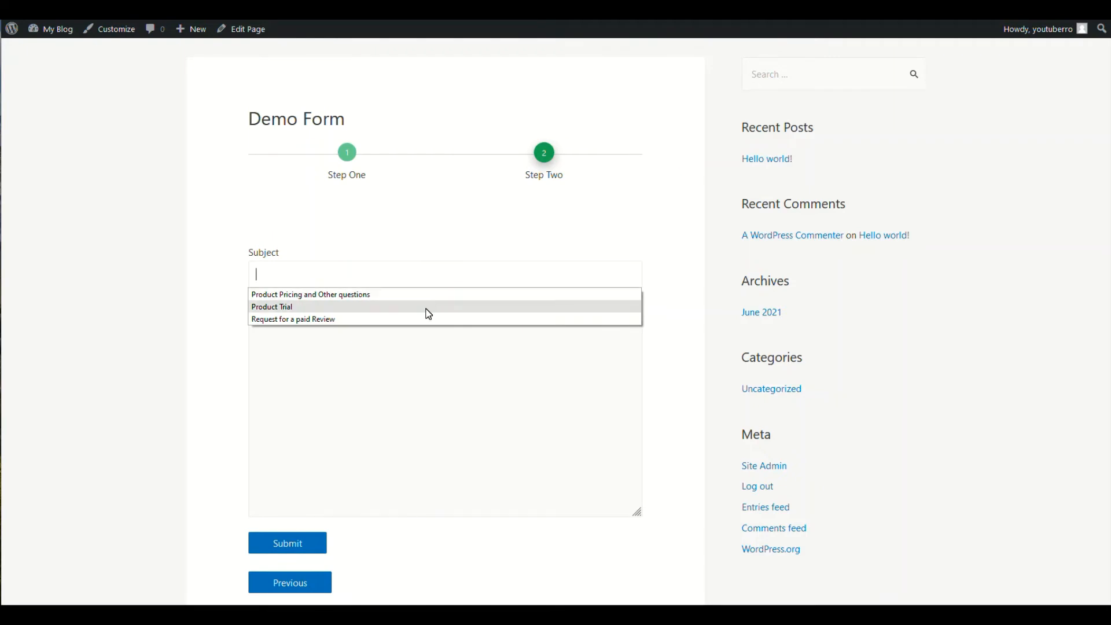
left_click(271, 306)
type("adada")
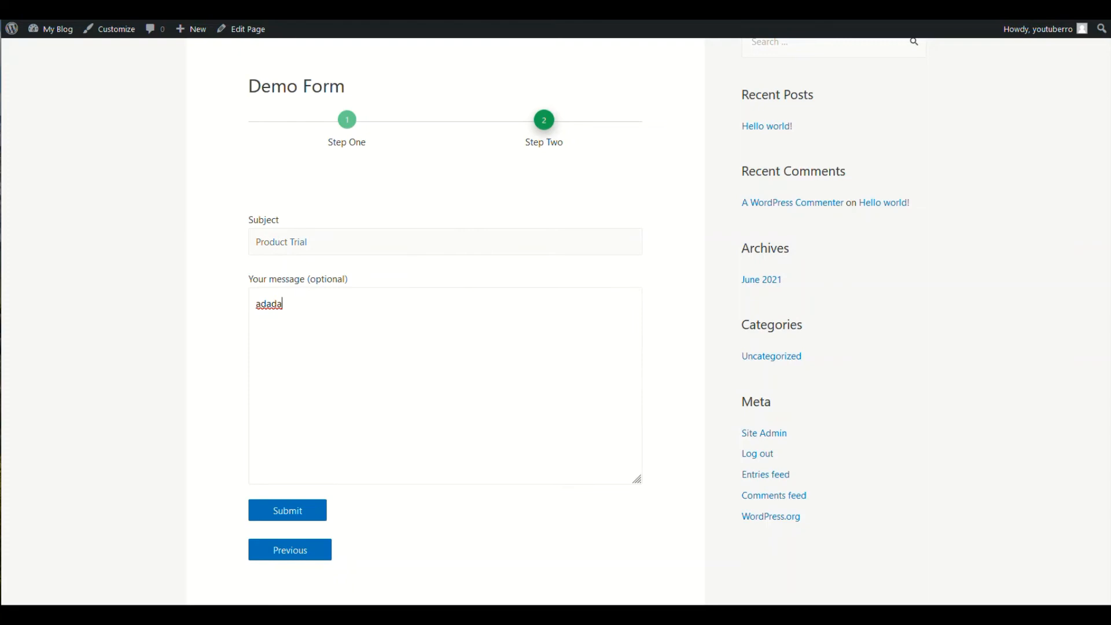
left_click(287, 511)
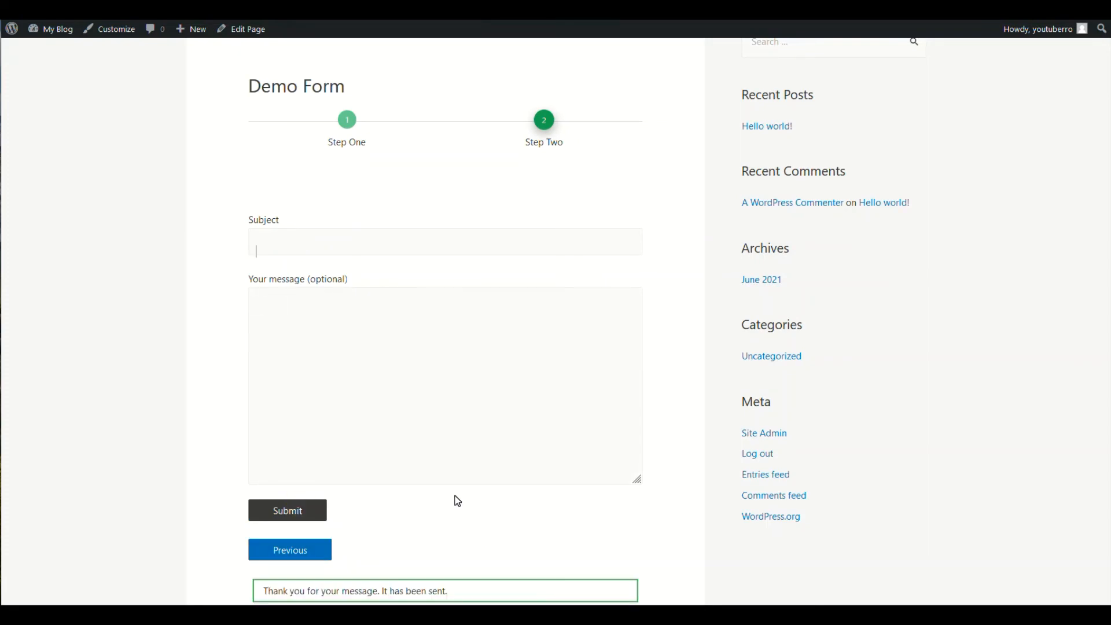
scroll("down", 3)
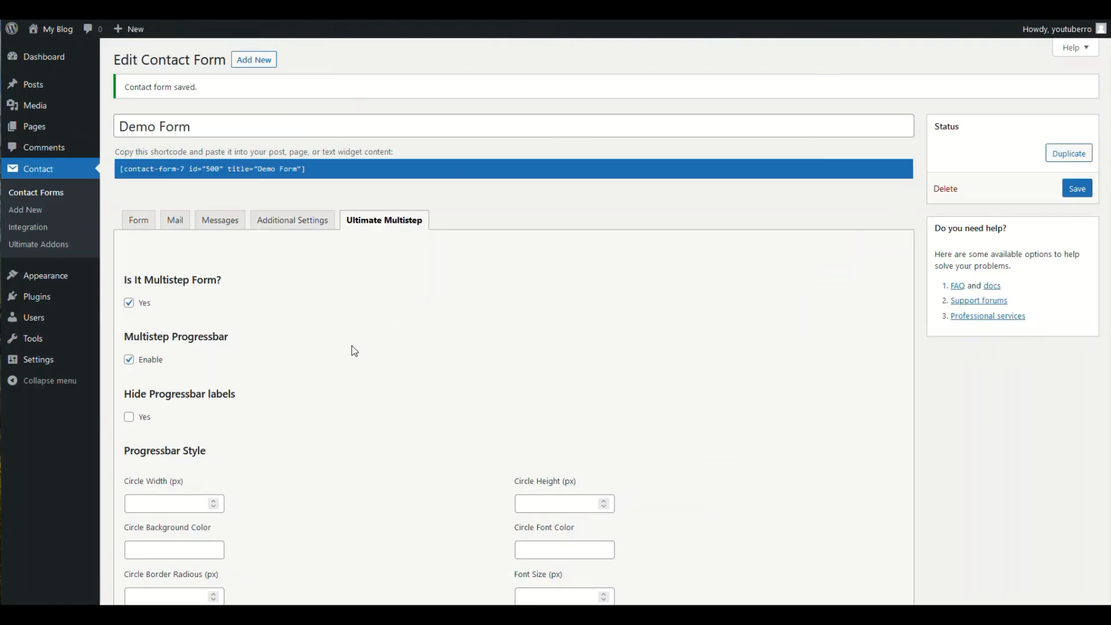
Step: Move the [uacf7_step_end] tag so Step Two closes right after the Subject field
left_click(138, 220)
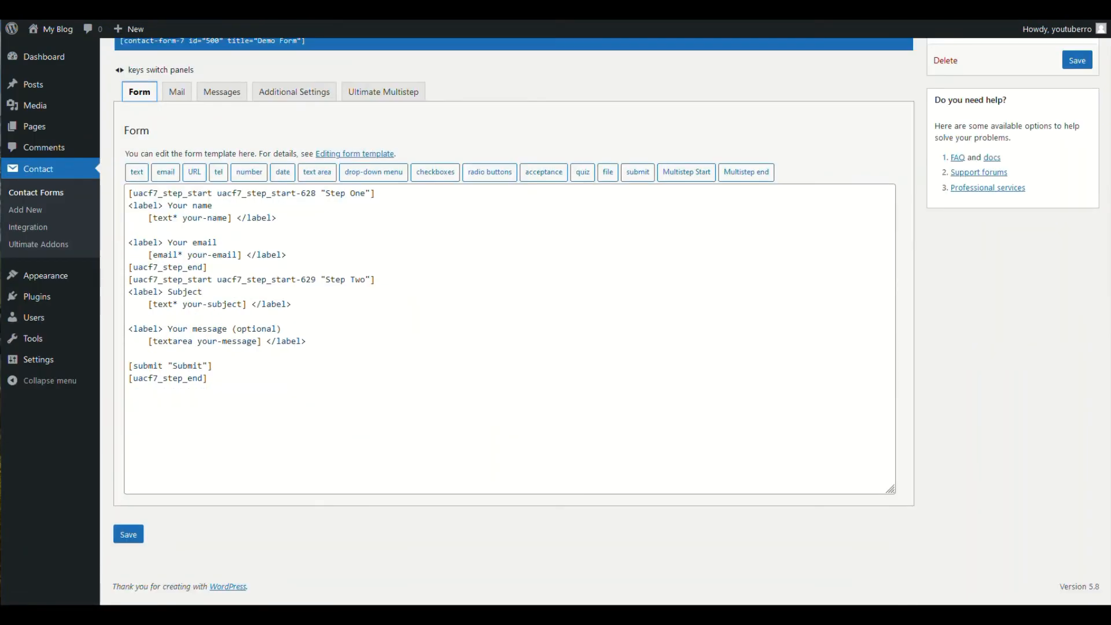
double_click(168, 377)
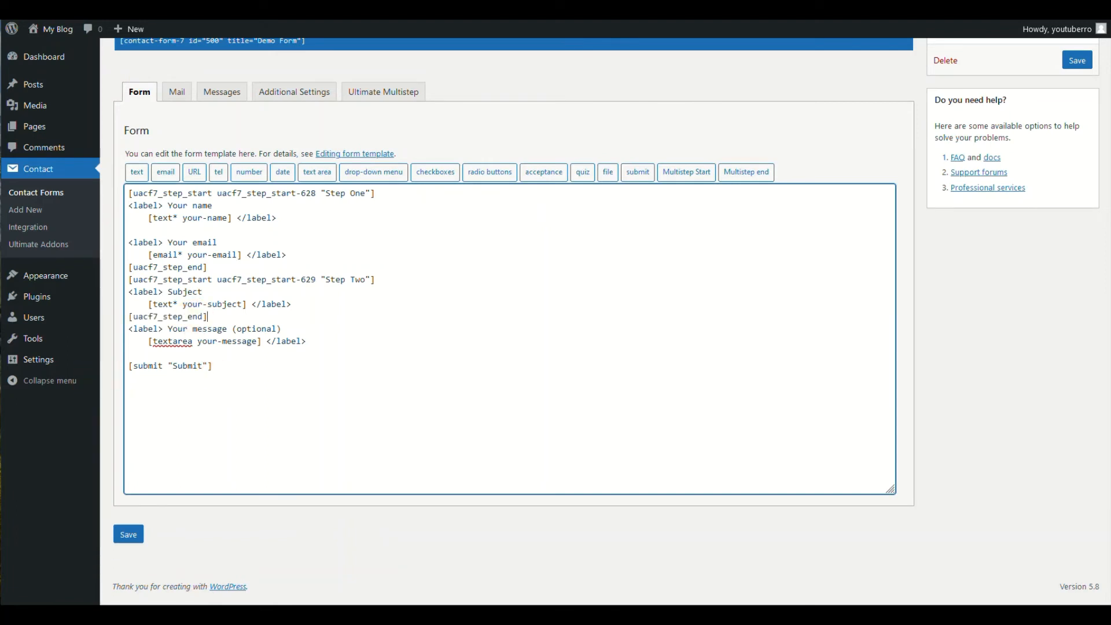
type("4")
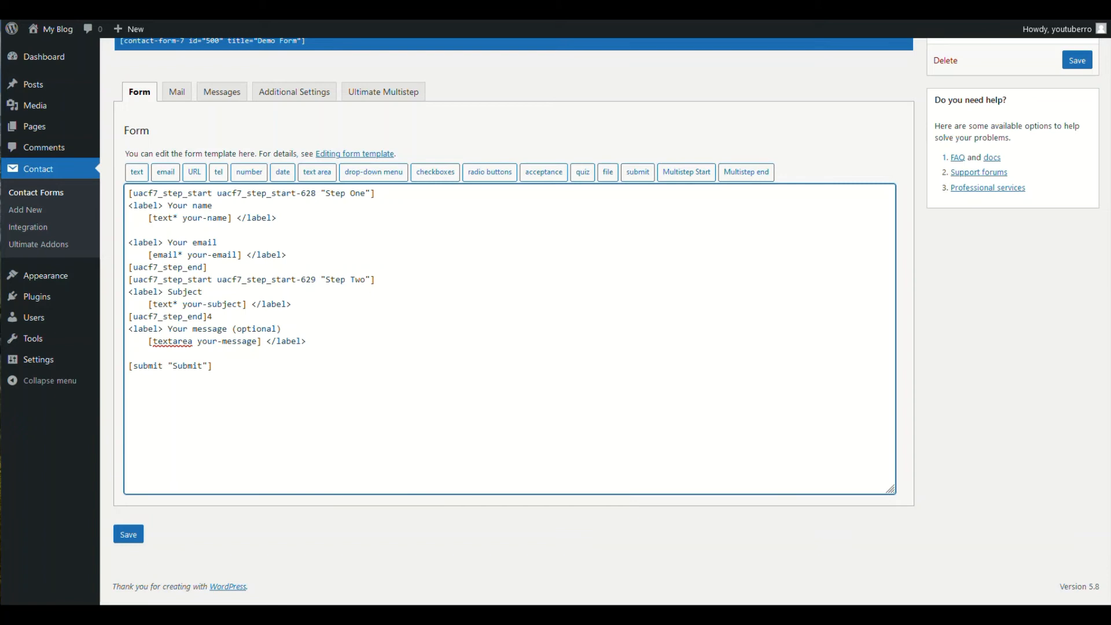
key("Backspace")
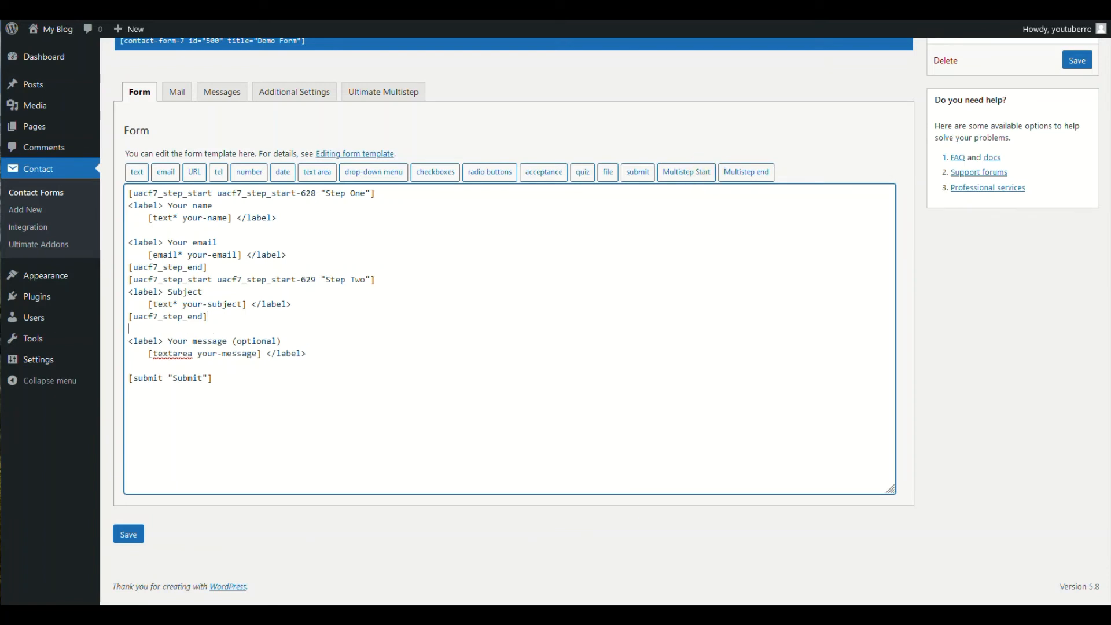
Step: Insert a new multistep start labelled 'Step Three' ahead of the message field
left_click(685, 171)
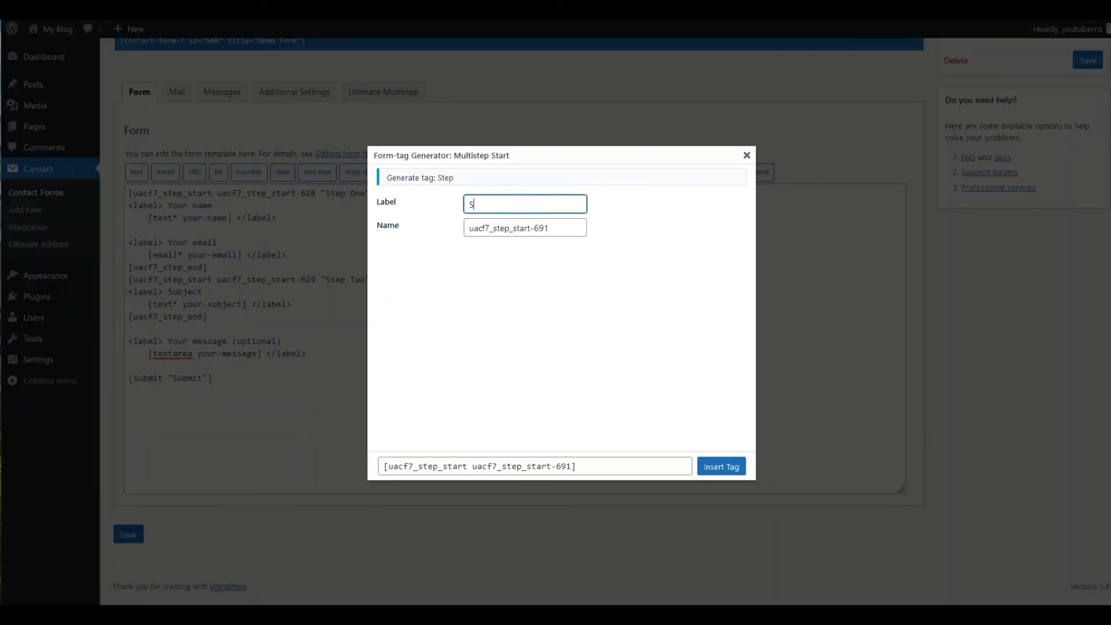
type("Step Th")
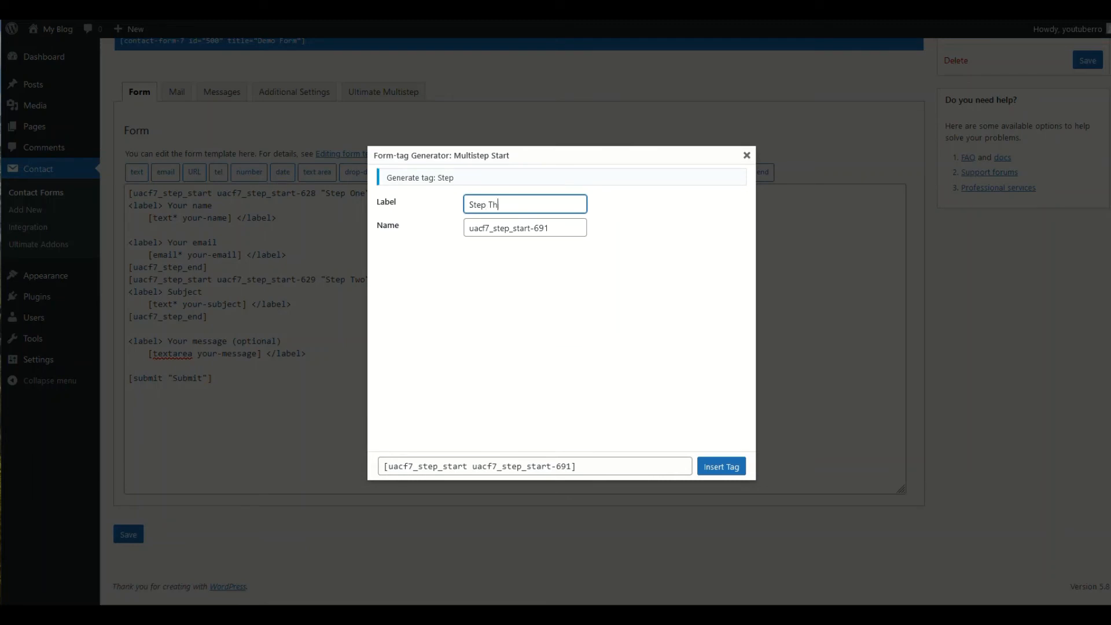
type("ree")
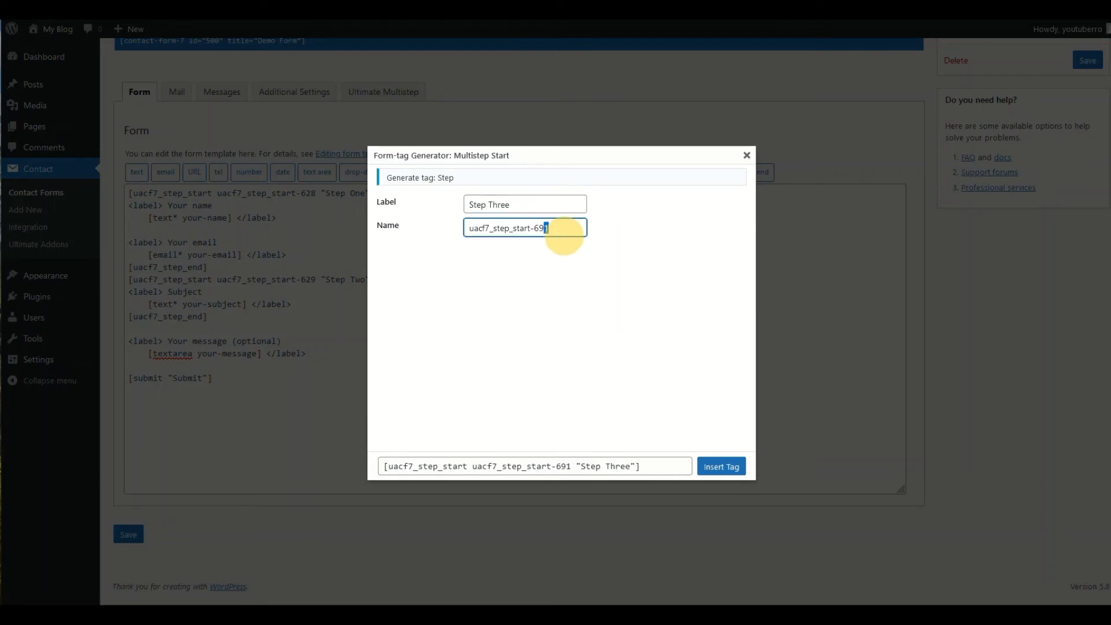
left_click(722, 466)
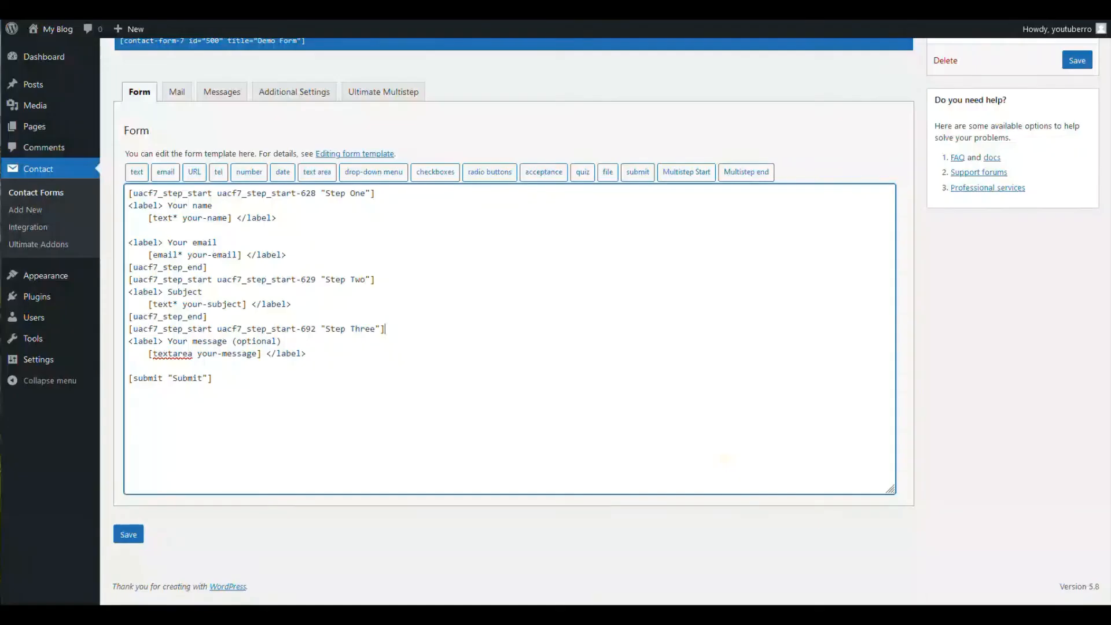
double_click(168, 316)
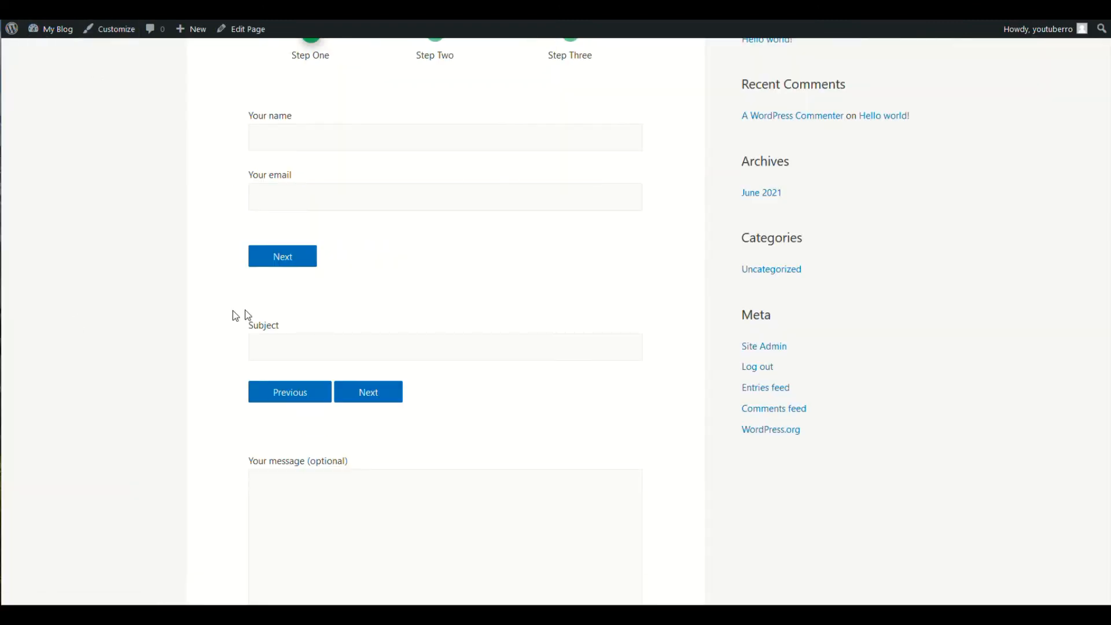
Step: Fill 'Test Name' and an email on the live form, then advance through Step Two to Step Three
scroll("up", 3)
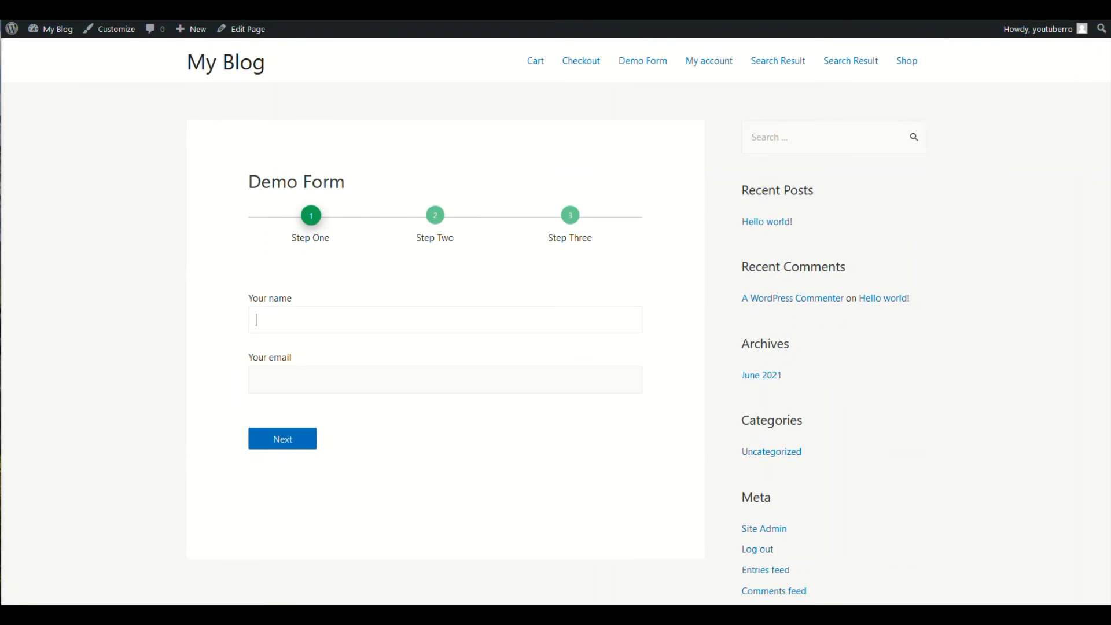
type("Test Name")
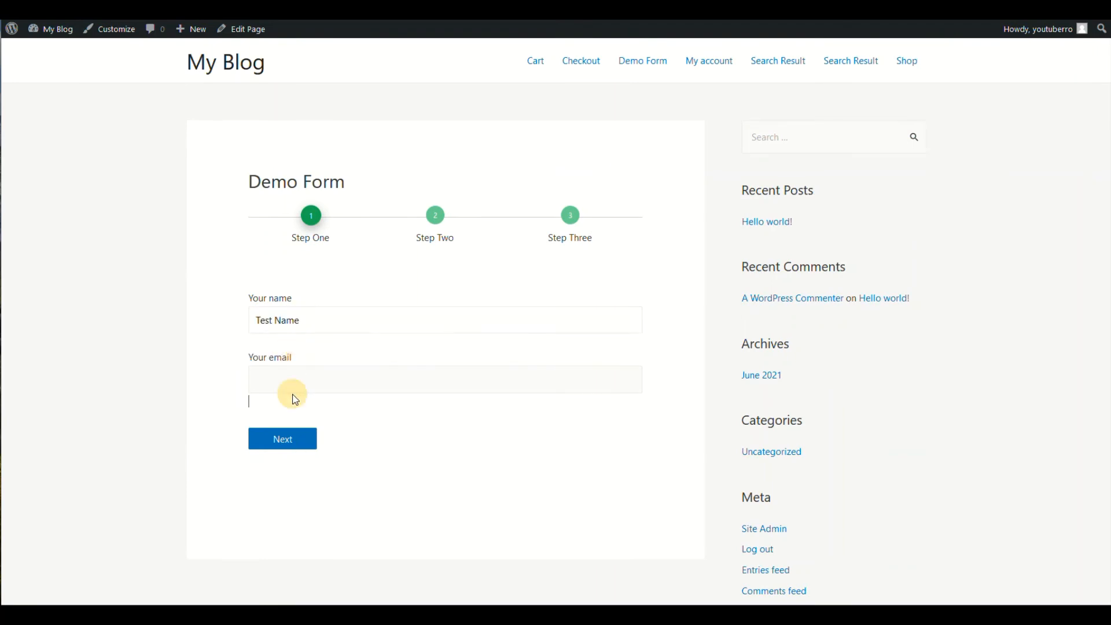
left_click(283, 439)
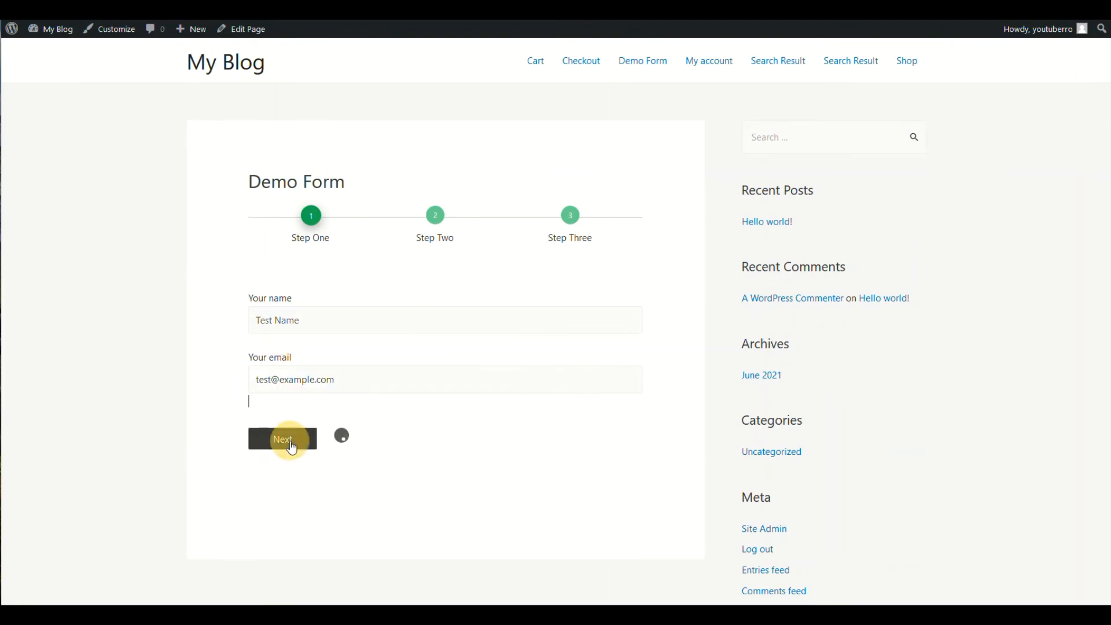
left_click(282, 437)
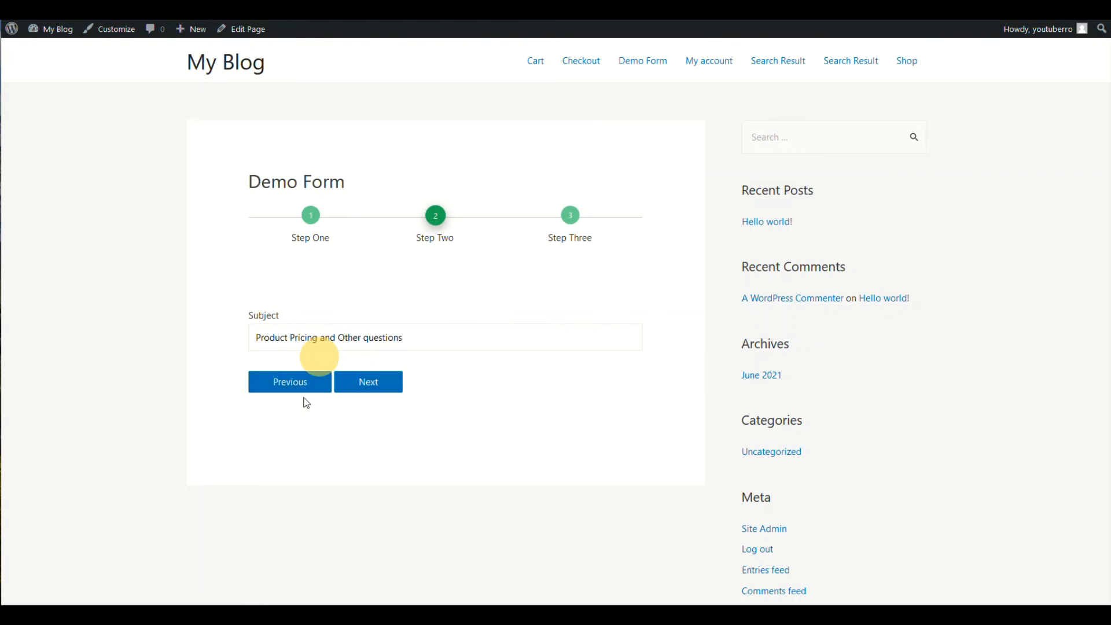
left_click(368, 381)
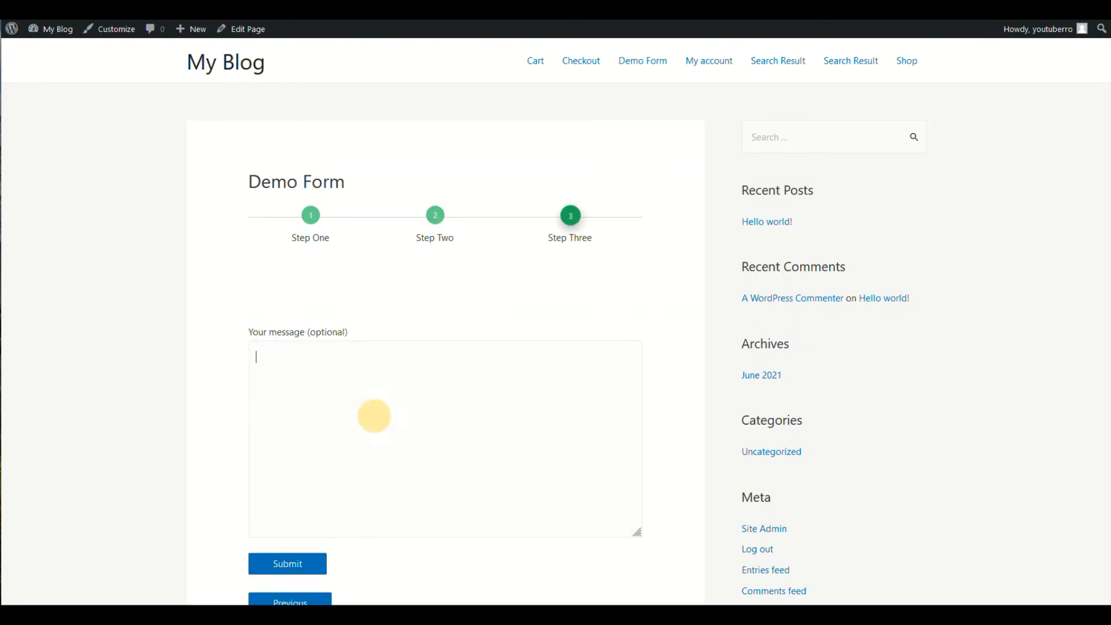
left_click(248, 29)
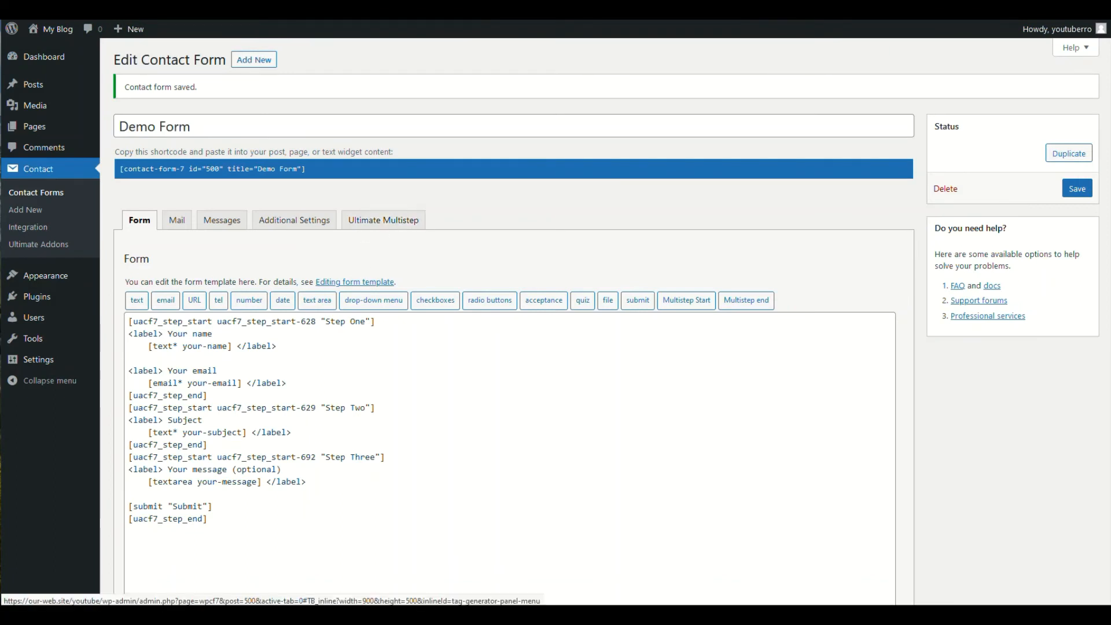
Step: Highlight the Step One label in the saved form template back in the editor
double_click(333, 322)
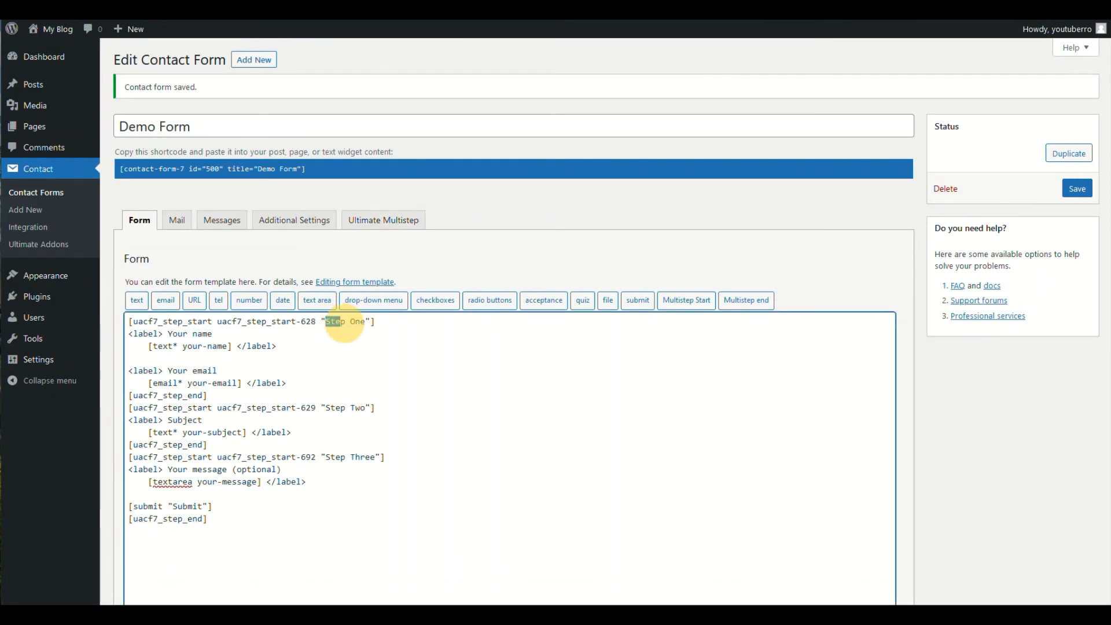
double_click(333, 321)
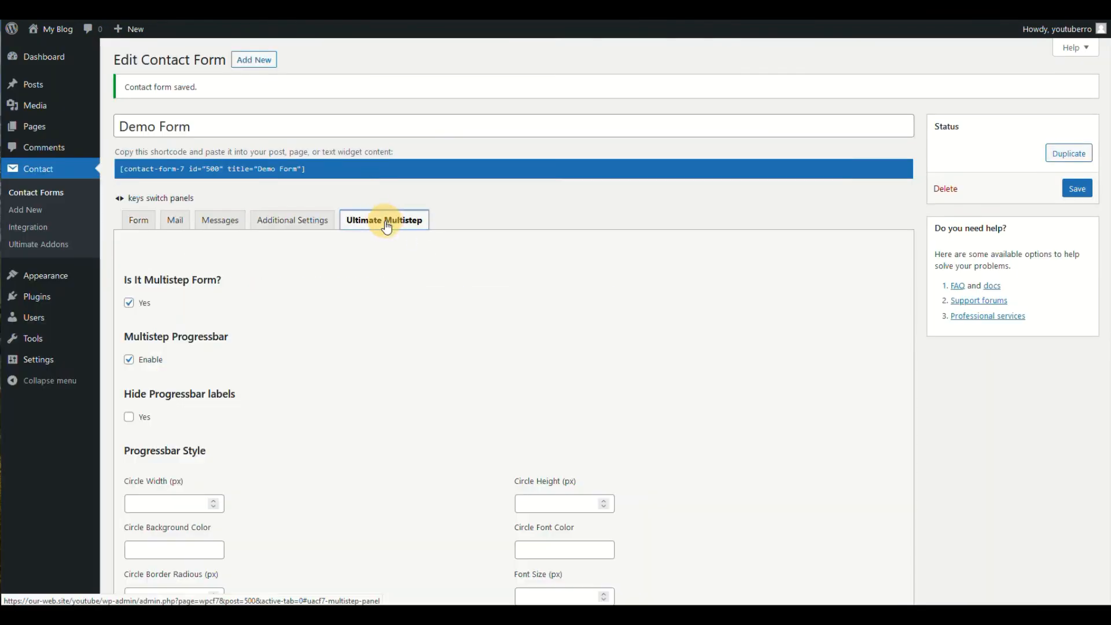
mouse_move(129, 422)
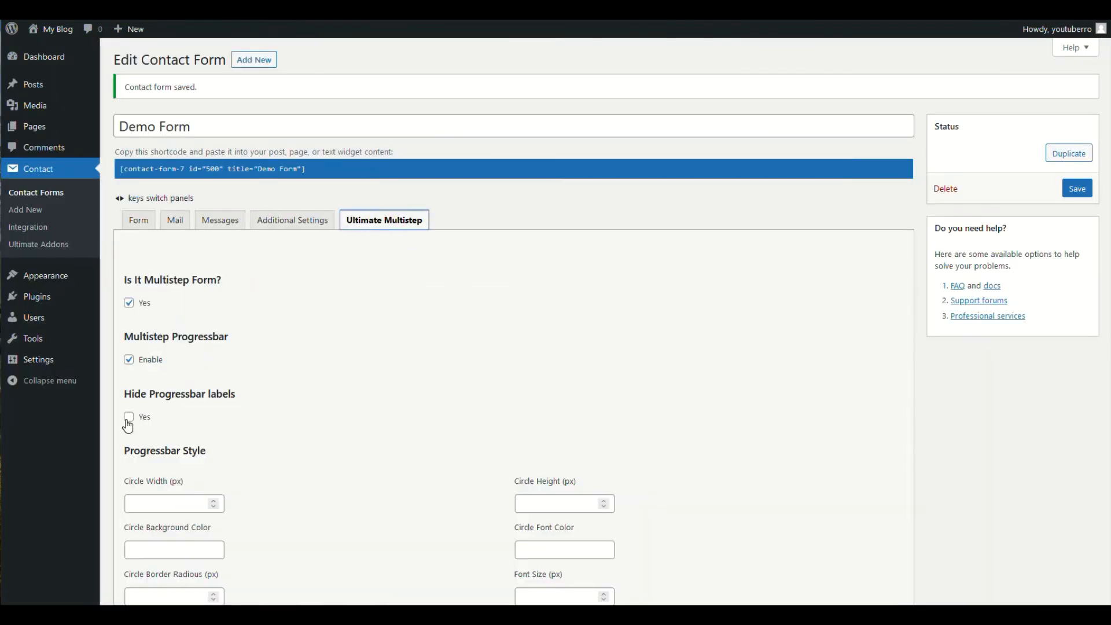
Step: Hide the progress bar labels and review the circle width and background colour style fields
left_click(129, 417)
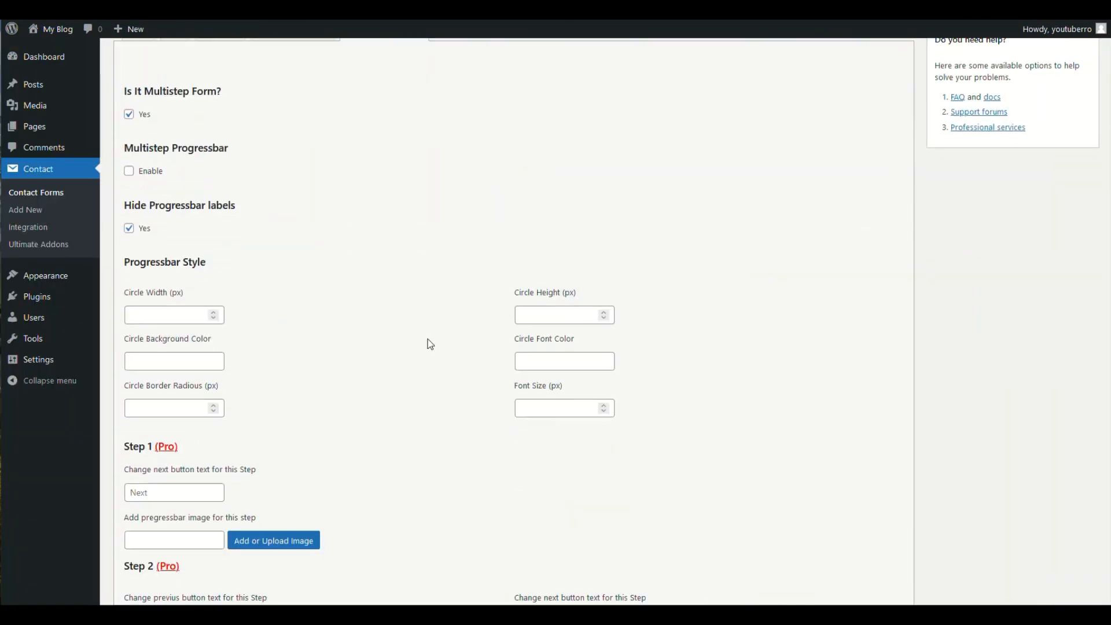
mouse_move(346, 27)
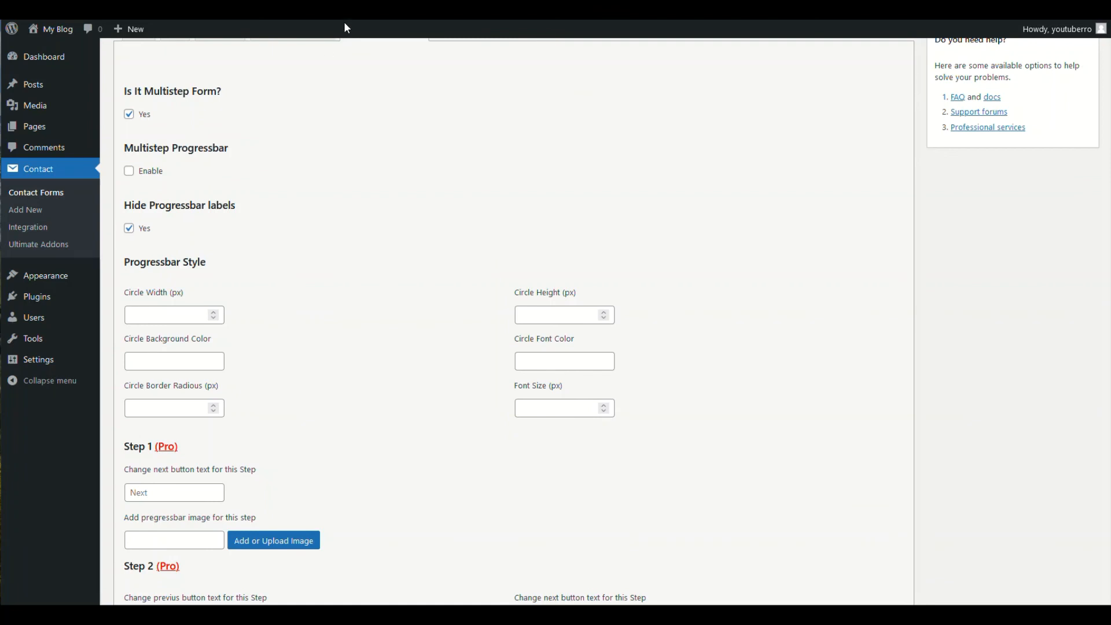
left_click(170, 315)
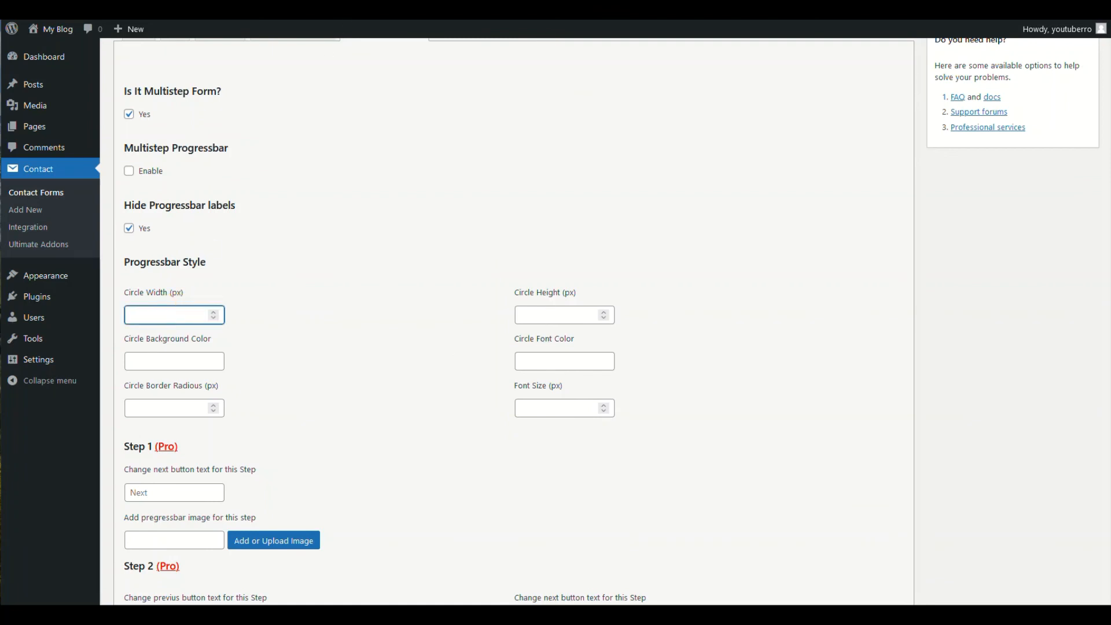
left_click(174, 361)
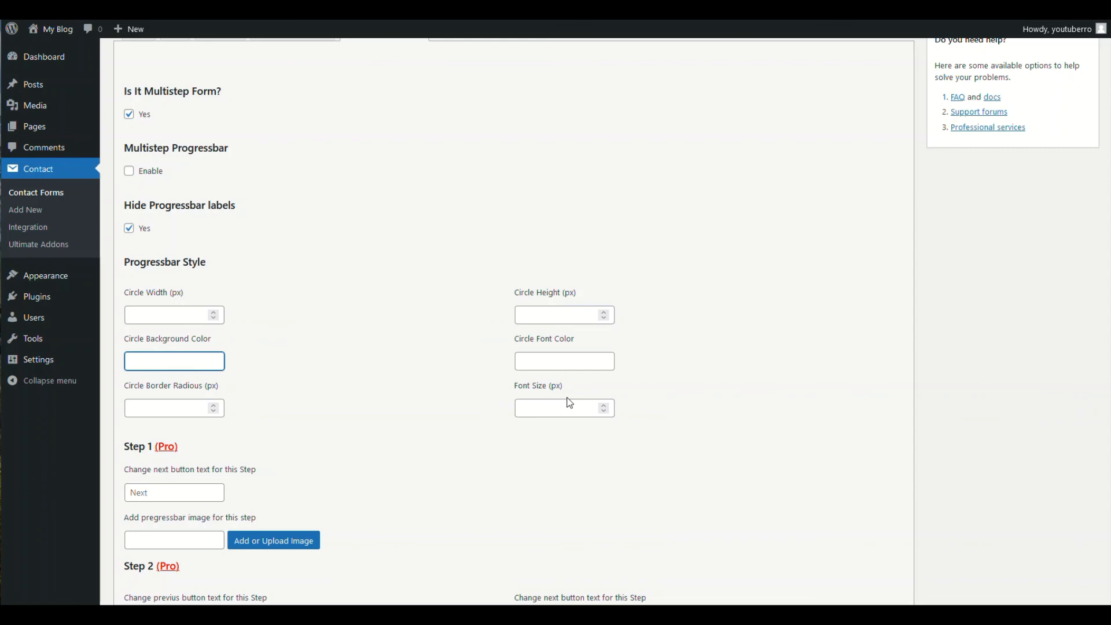
scroll("down", 3)
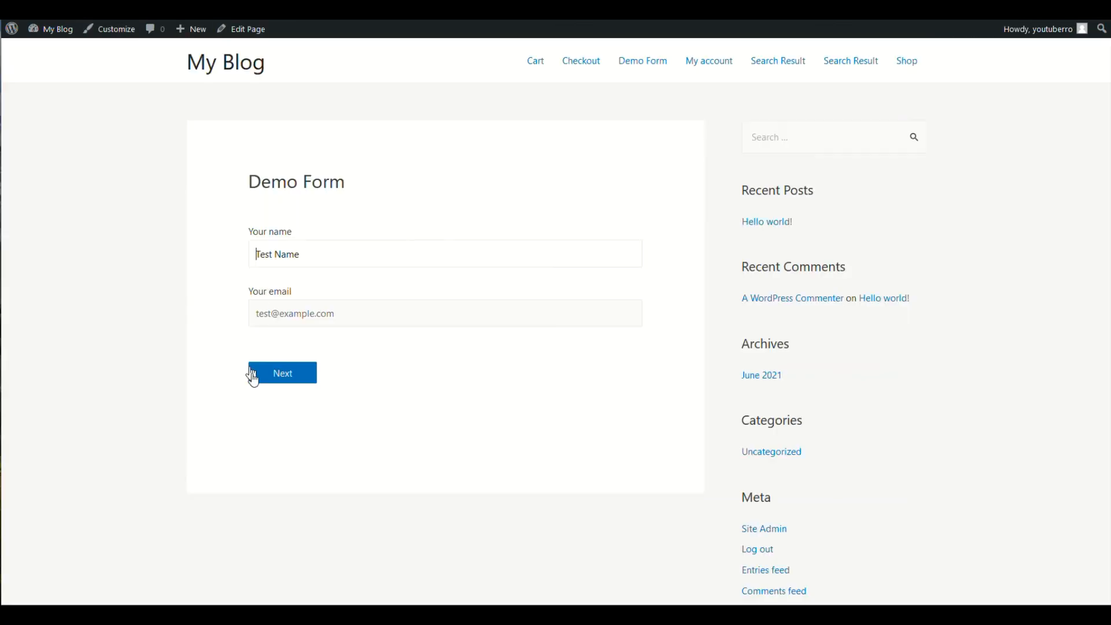
mouse_move(614, 283)
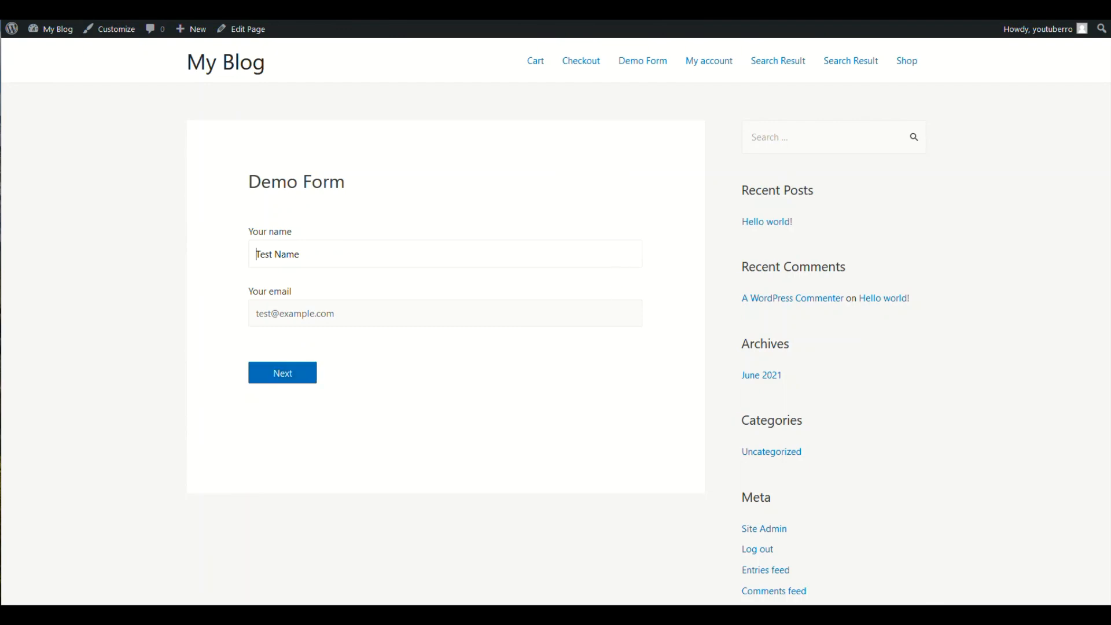
Step: Scroll the reloaded live page to confirm the form shows no progress bar
scroll("down", 3)
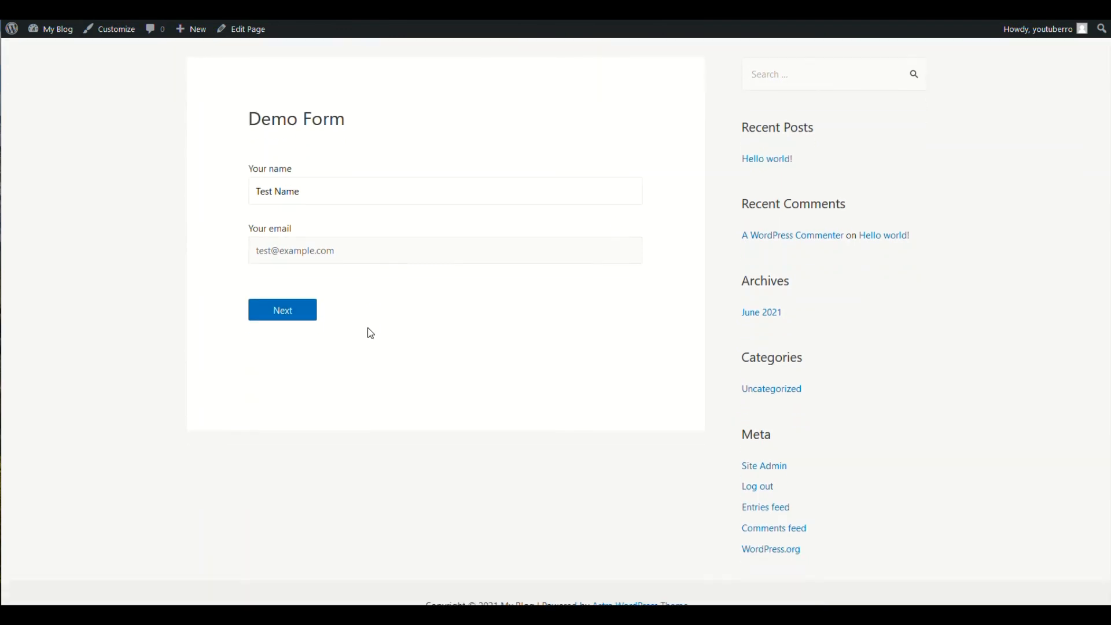